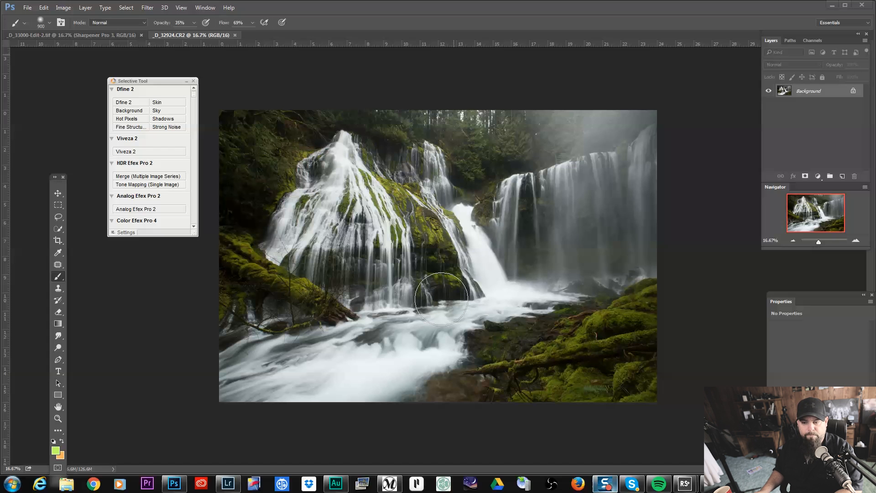
pyautogui.moveTo(623, 197)
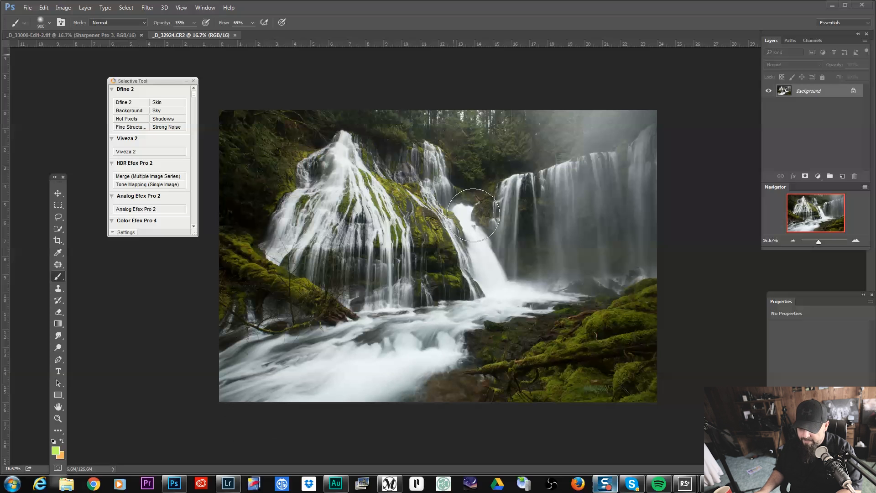
pyautogui.moveTo(453, 216)
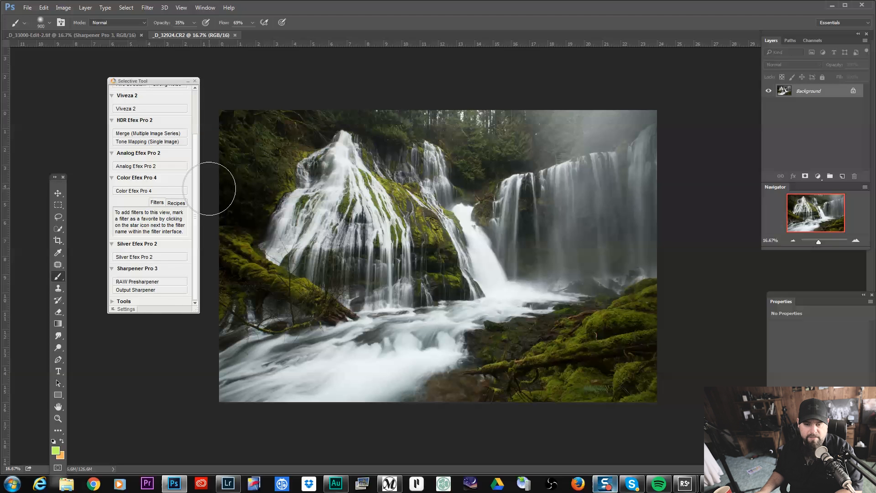
pyautogui.moveTo(198, 192)
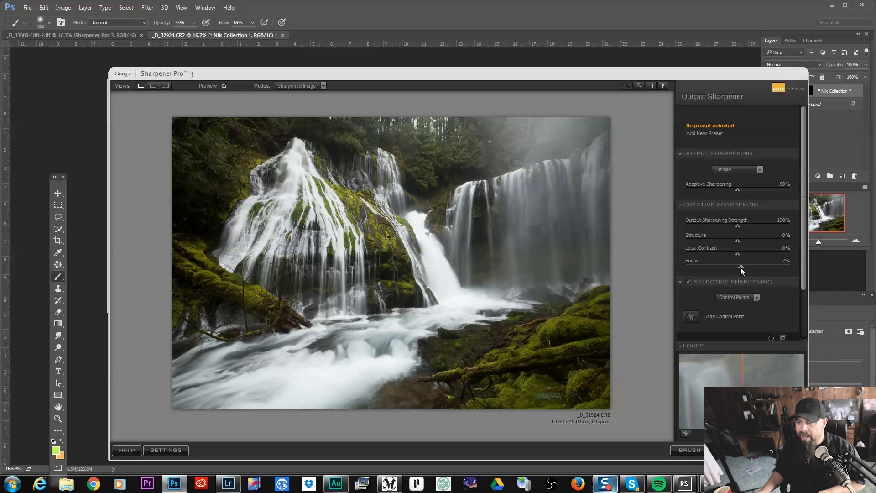
# - Set Focus to 15%, Structure to -15% and Local Contrast to 30% on the waterfall photo
pyautogui.moveTo(738, 266); pyautogui.dragTo(742, 260)
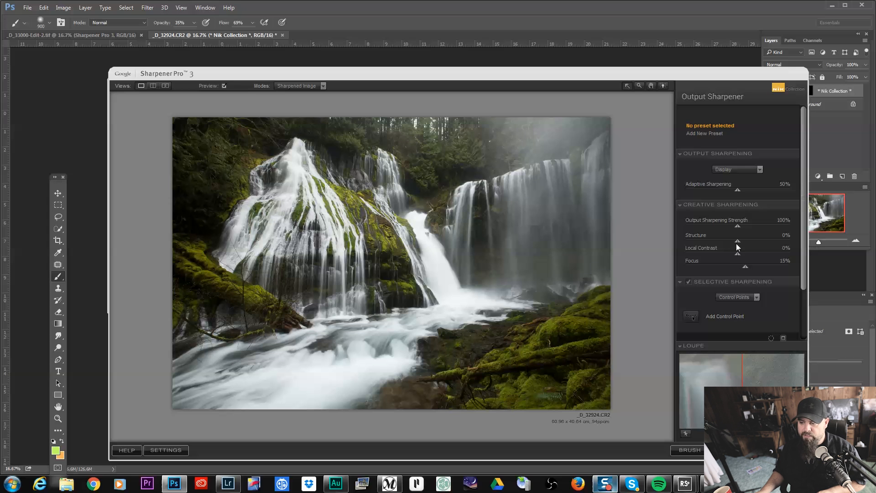
pyautogui.moveTo(737, 241); pyautogui.dragTo(748, 241)
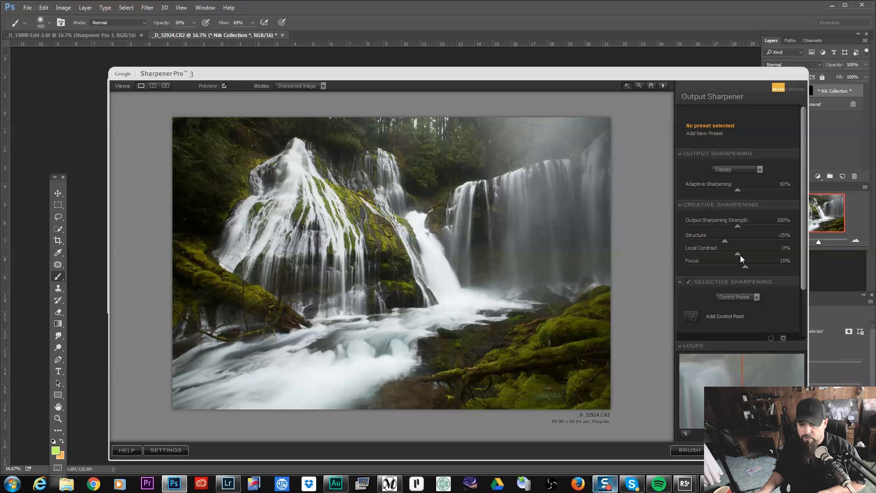
pyautogui.moveTo(737, 253); pyautogui.dragTo(751, 253)
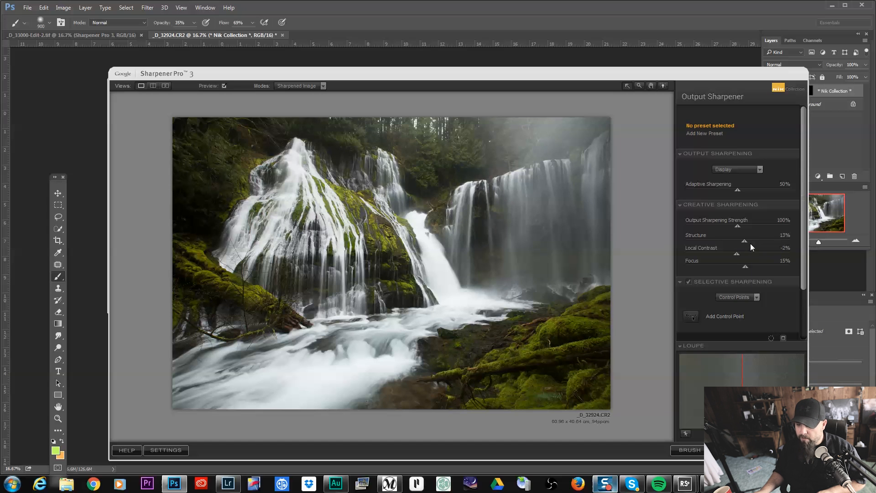
pyautogui.moveTo(760, 240); pyautogui.dragTo(736, 240)
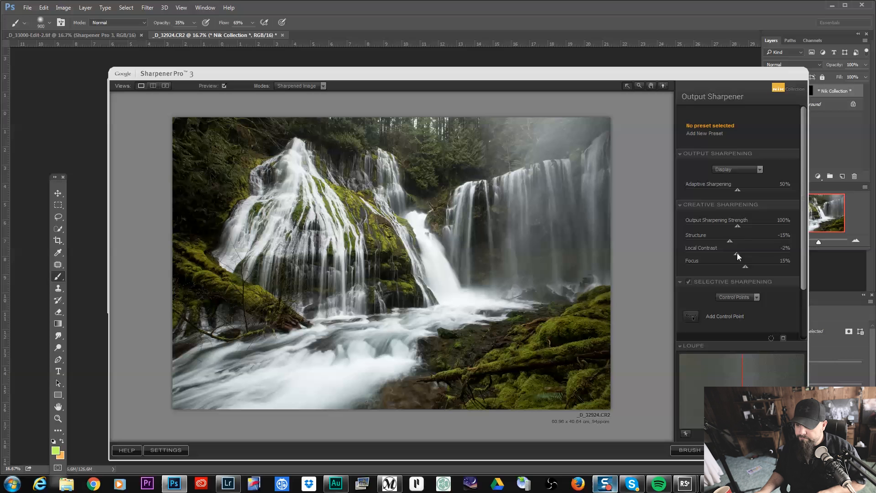
pyautogui.moveTo(737, 255); pyautogui.dragTo(751, 254)
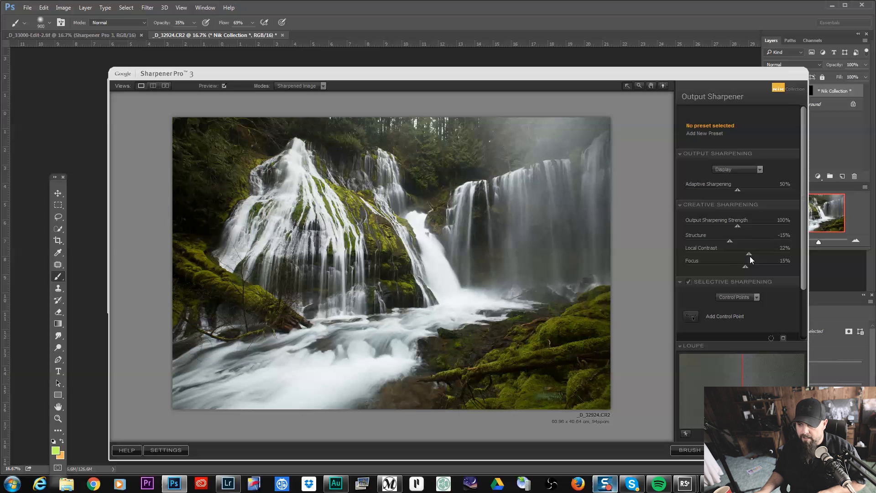
pyautogui.moveTo(751, 247); pyautogui.dragTo(730, 248)
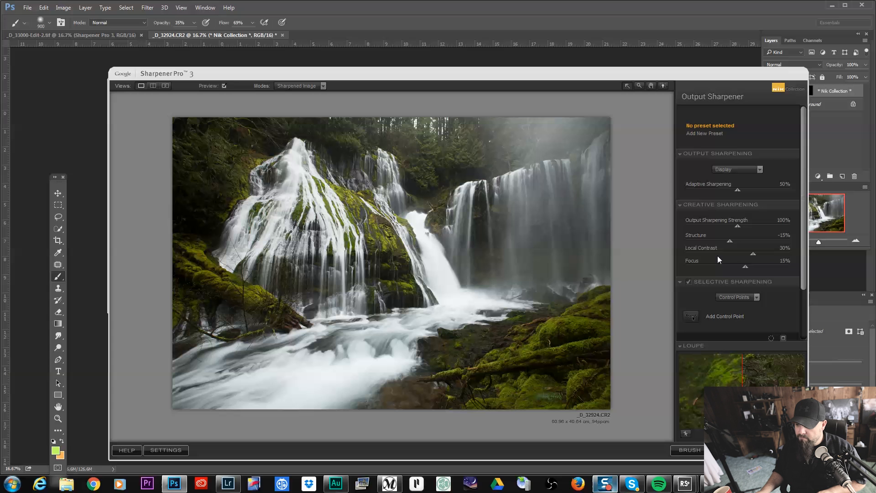
pyautogui.moveTo(692, 169)
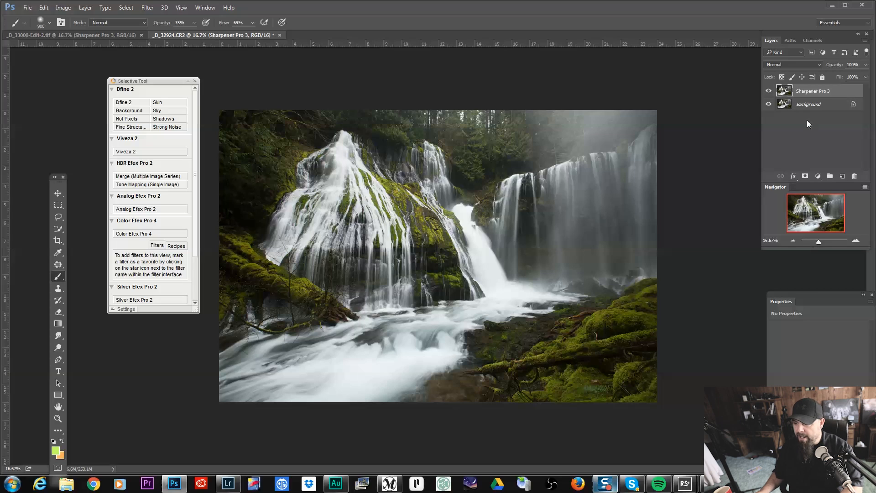
# - Add a black mask to the sharpened layer and brush white at 80% opacity over both waterfalls
pyautogui.click(805, 176)
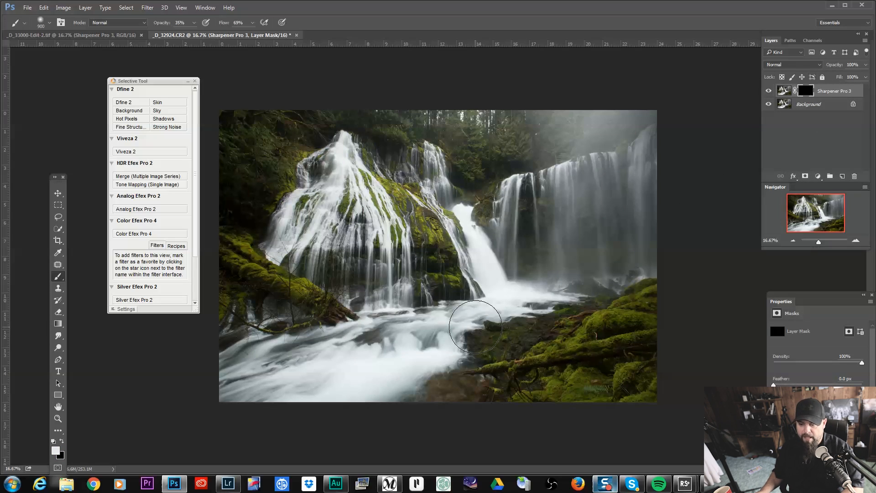
pyautogui.moveTo(569, 260)
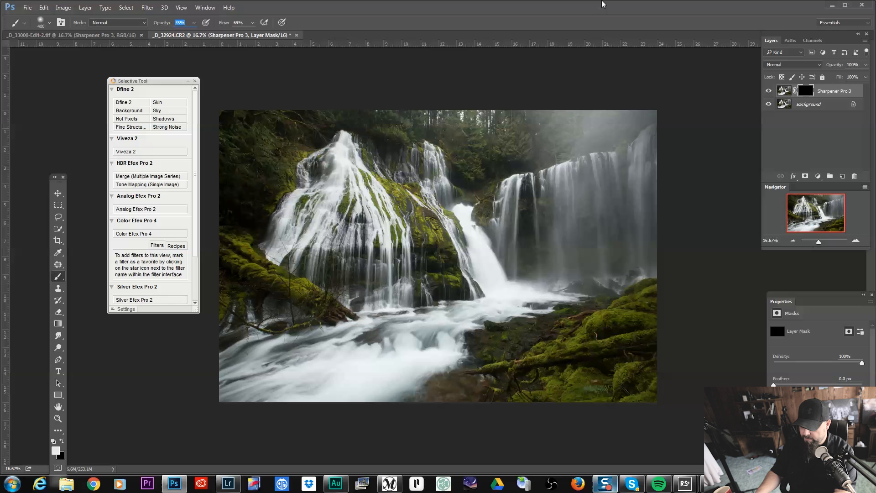
pyautogui.write('80%')
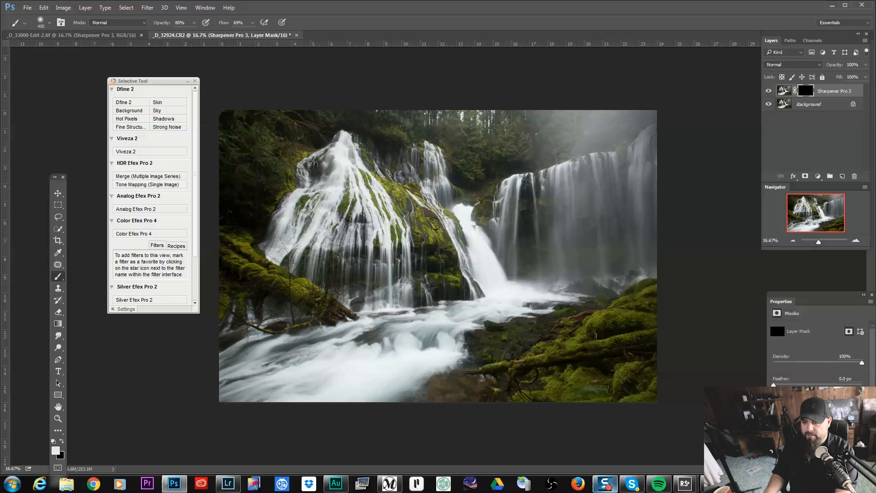
pyautogui.moveTo(477, 261)
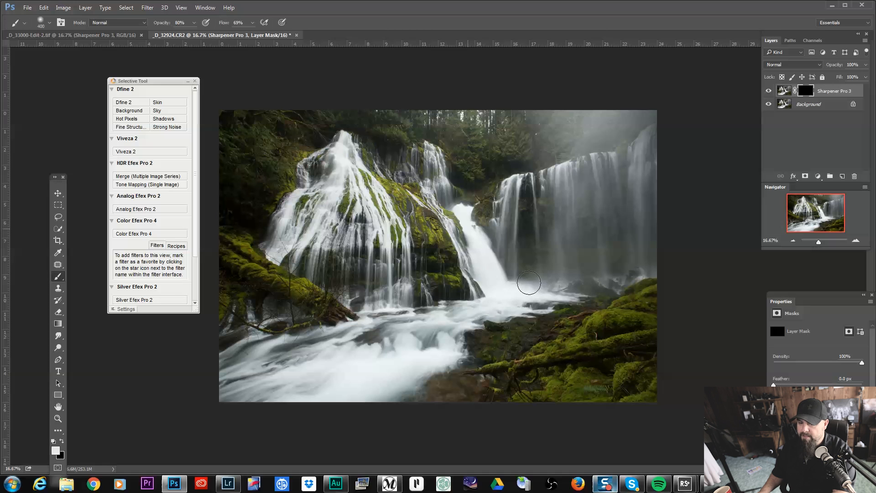
pyautogui.moveTo(529, 283); pyautogui.dragTo(509, 355)
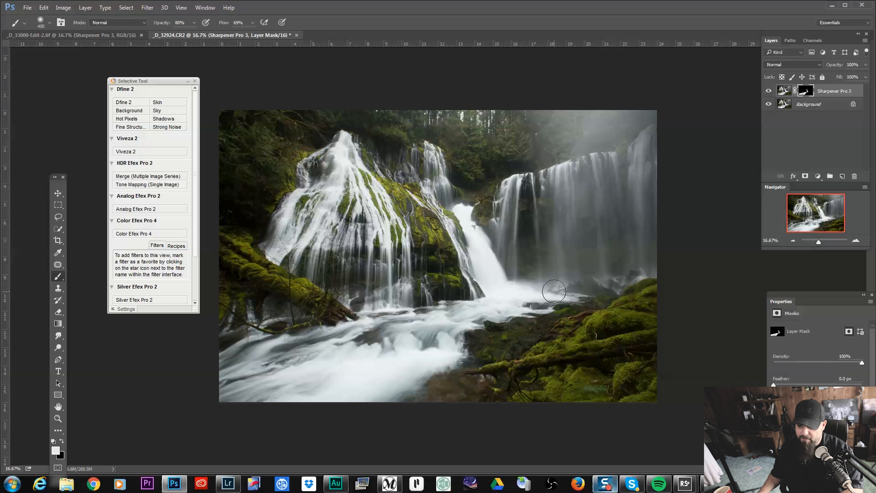
pyautogui.moveTo(553, 291); pyautogui.dragTo(353, 154)
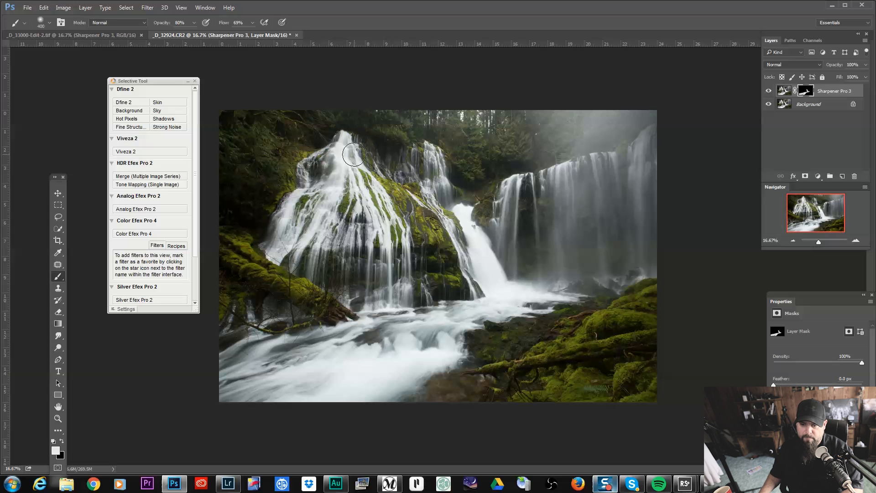
pyautogui.moveTo(353, 153); pyautogui.dragTo(329, 235)
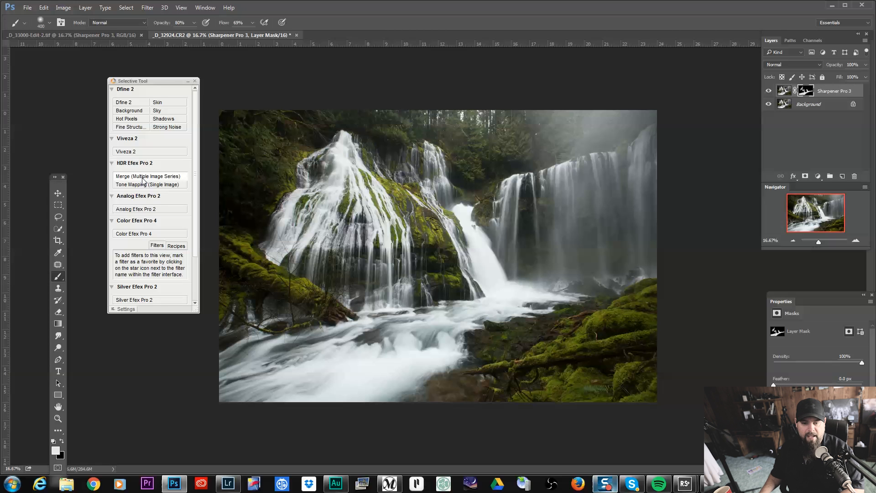
# - Launch Color Efex Pro 4 from the Nik Selective Tool on a merged layer
pyautogui.click(134, 234)
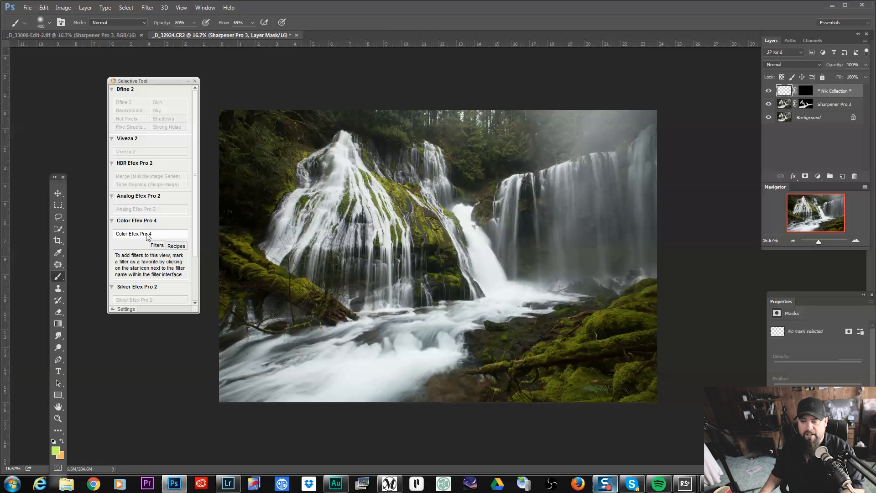
pyautogui.click(133, 233)
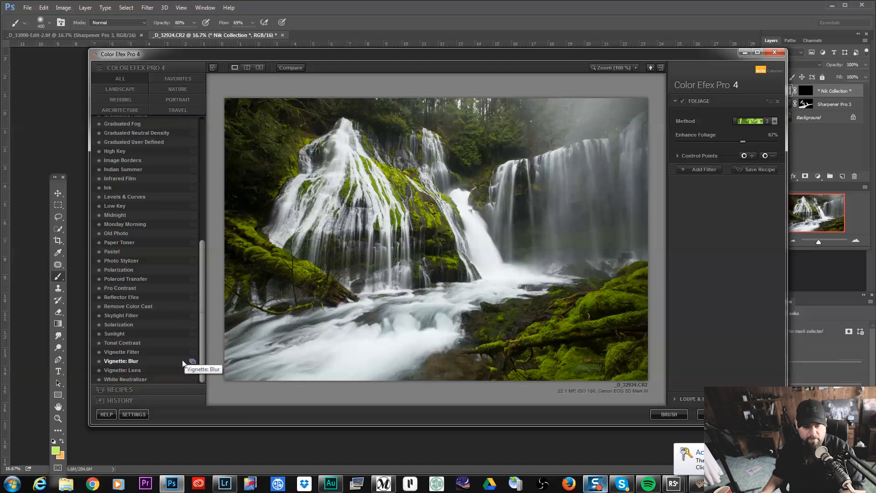
pyautogui.moveTo(121, 342)
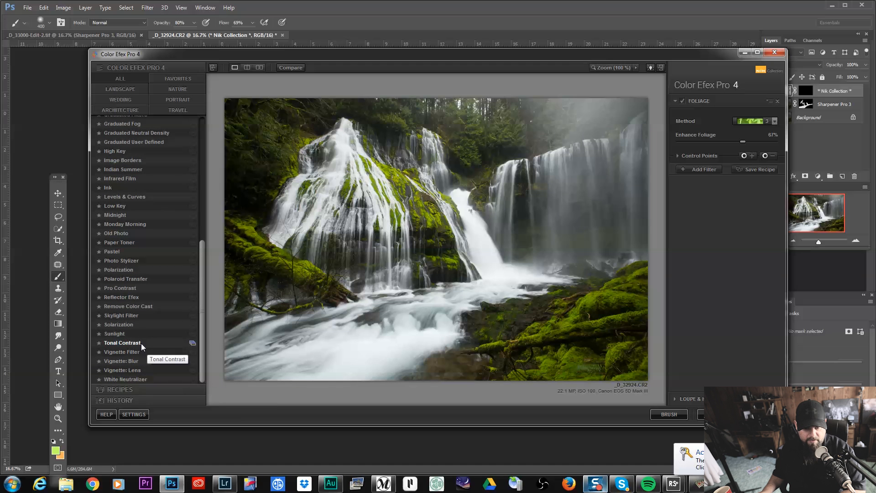
# - Apply the Tonal Contrast filter and bring midtone contrast to about 52%, toggling it to compare
pyautogui.click(121, 342)
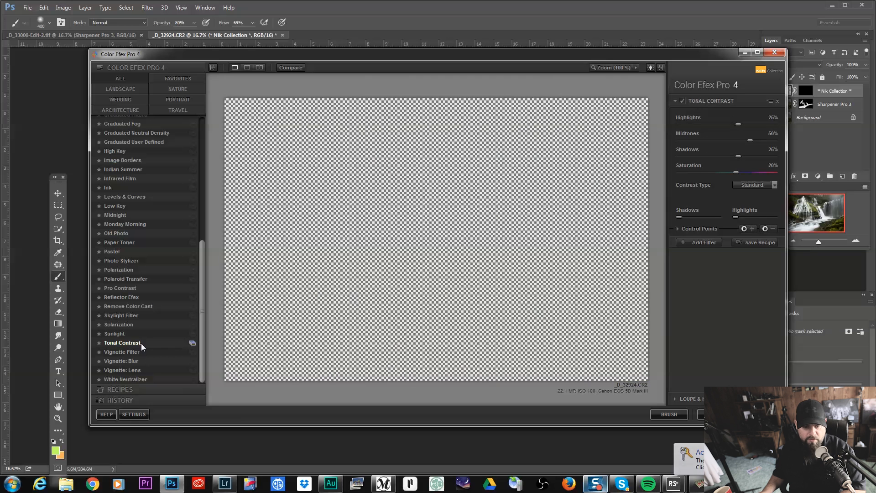
pyautogui.click(121, 342)
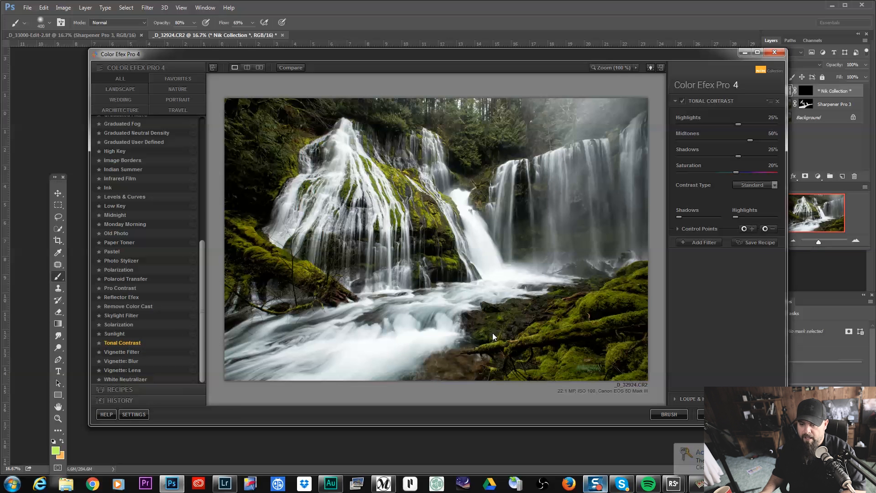
pyautogui.moveTo(764, 125); pyautogui.dragTo(737, 125)
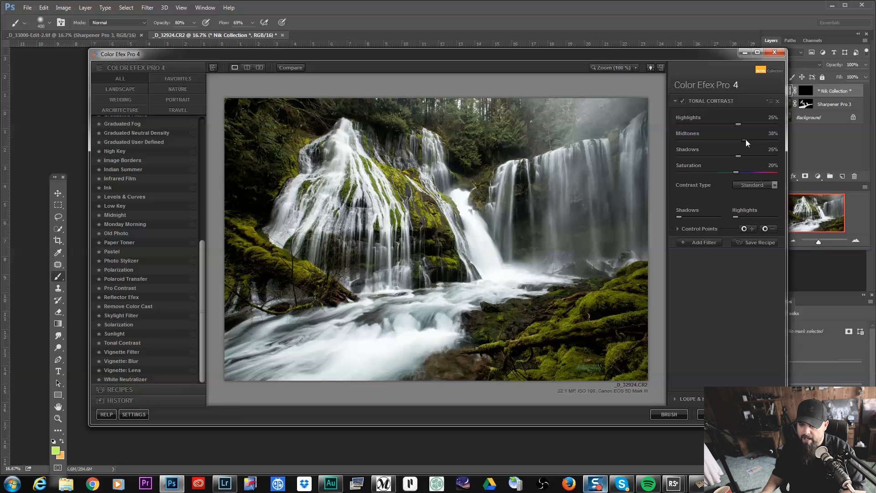
pyautogui.moveTo(738, 140); pyautogui.dragTo(748, 139)
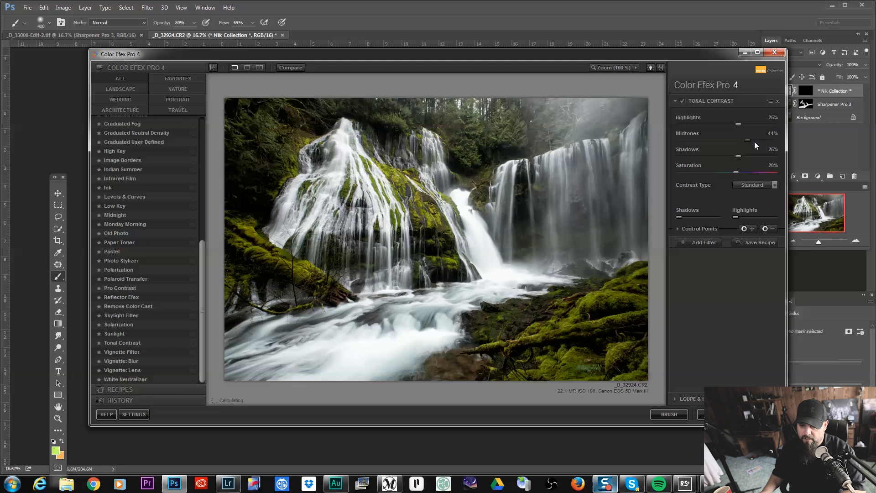
pyautogui.moveTo(747, 141); pyautogui.dragTo(758, 141)
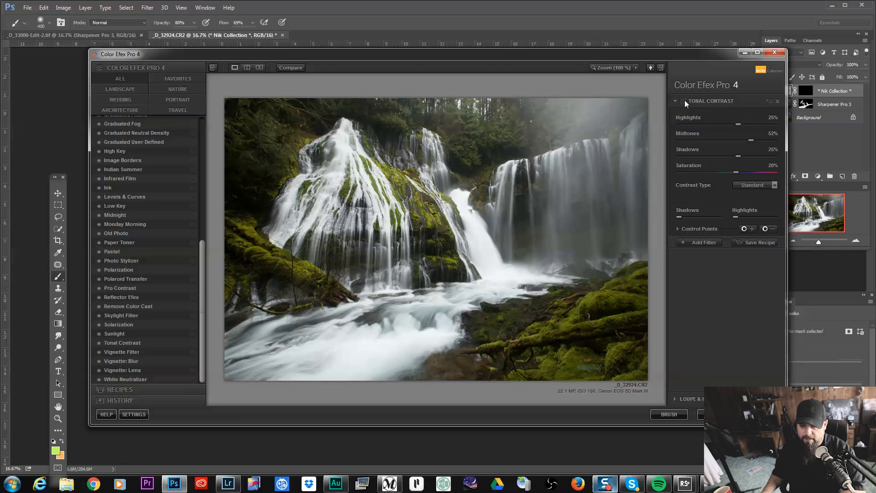
pyautogui.click(682, 101)
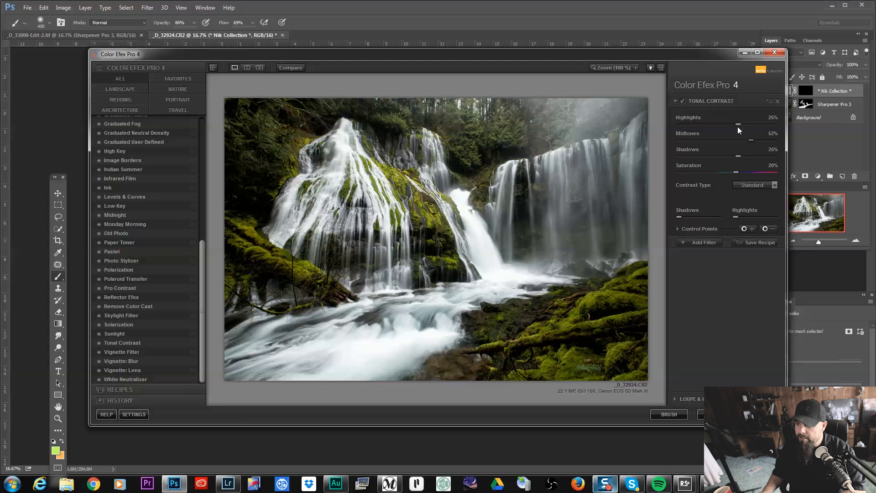
# - Switch the contrast type to Balanced and nudge midtones up to 55%
pyautogui.moveTo(738, 124); pyautogui.dragTo(745, 124)
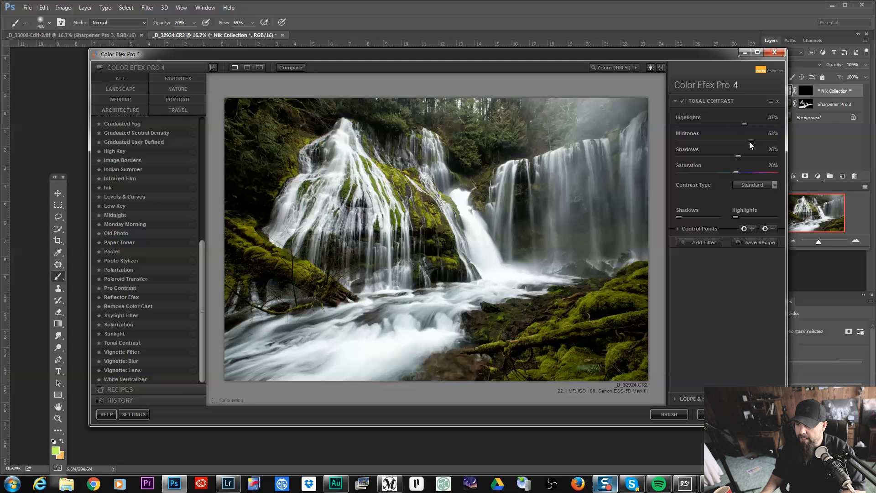
pyautogui.click(754, 185)
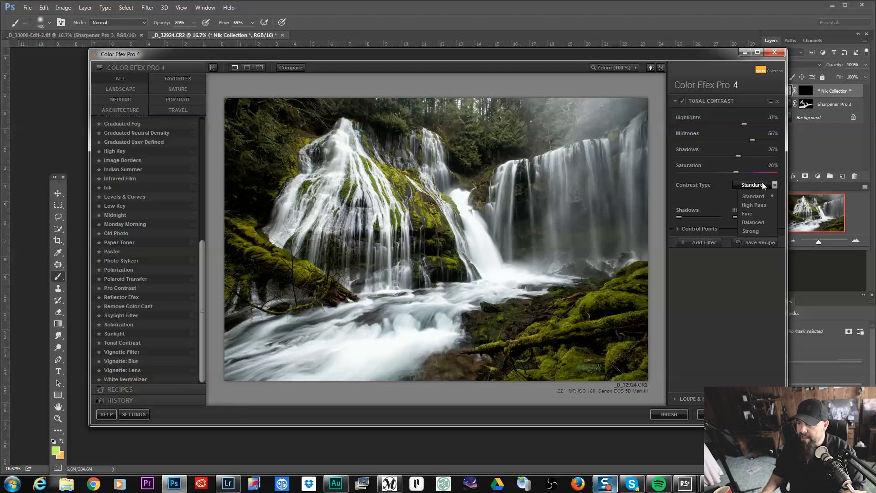
pyautogui.click(752, 222)
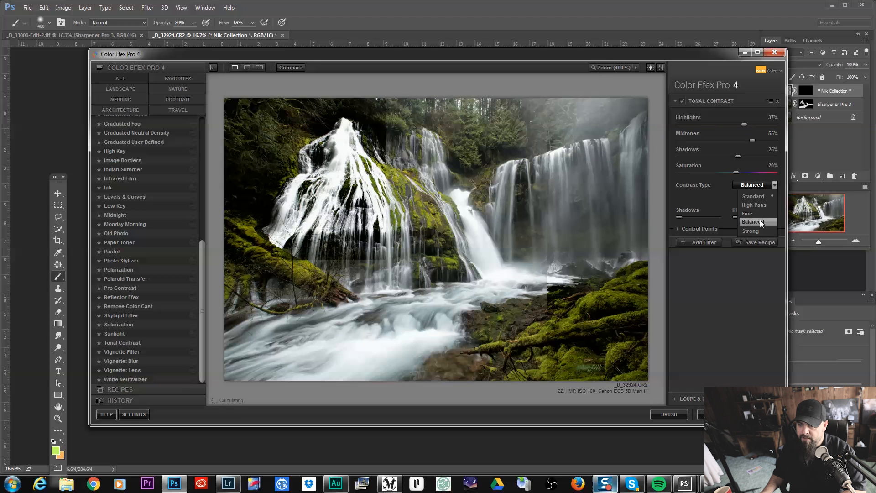
pyautogui.click(751, 221)
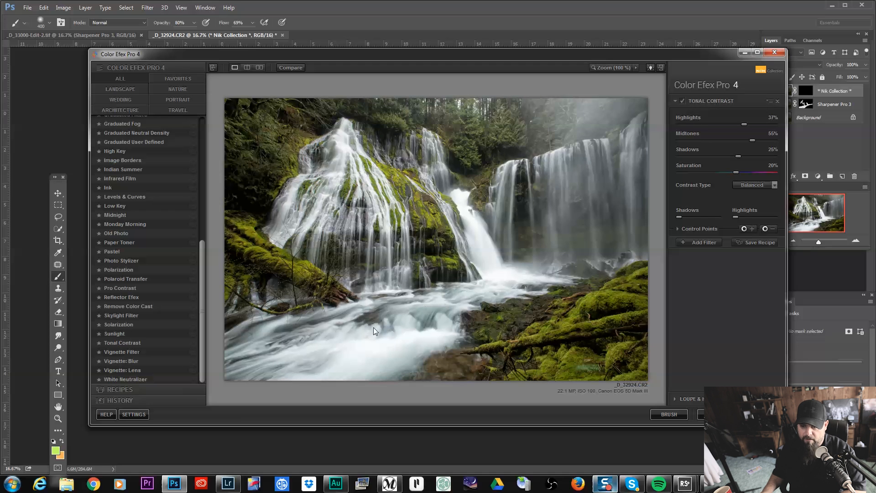
pyautogui.moveTo(519, 407)
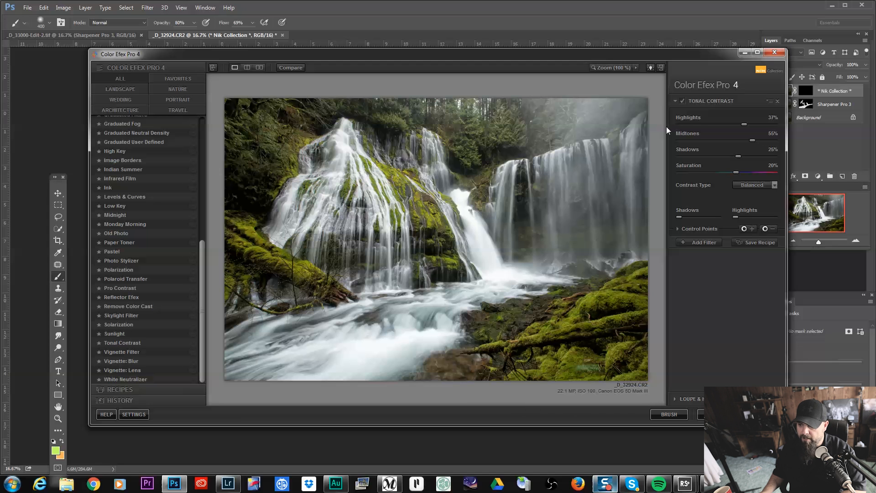
pyautogui.moveTo(745, 125); pyautogui.dragTo(760, 125)
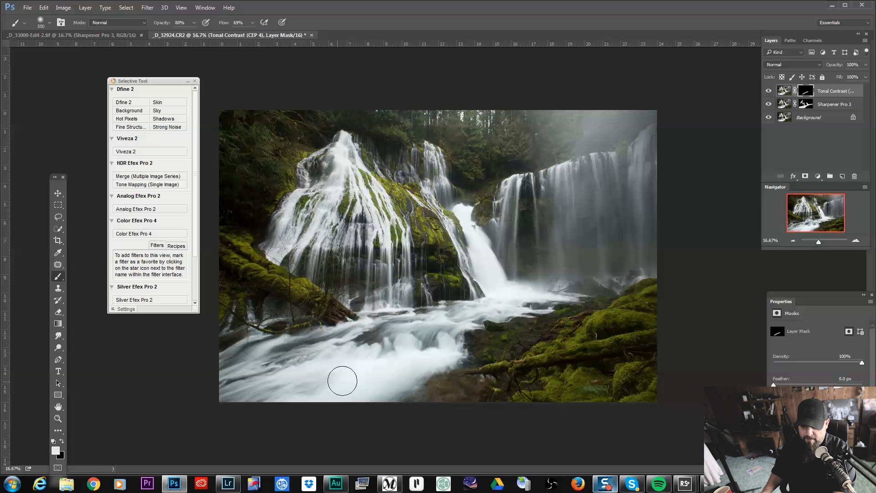
# - Brush white onto the Tonal Contrast mask over the foreground cascade, rushing water and bottom rocks, then compare
pyautogui.moveTo(342, 382); pyautogui.dragTo(367, 344)
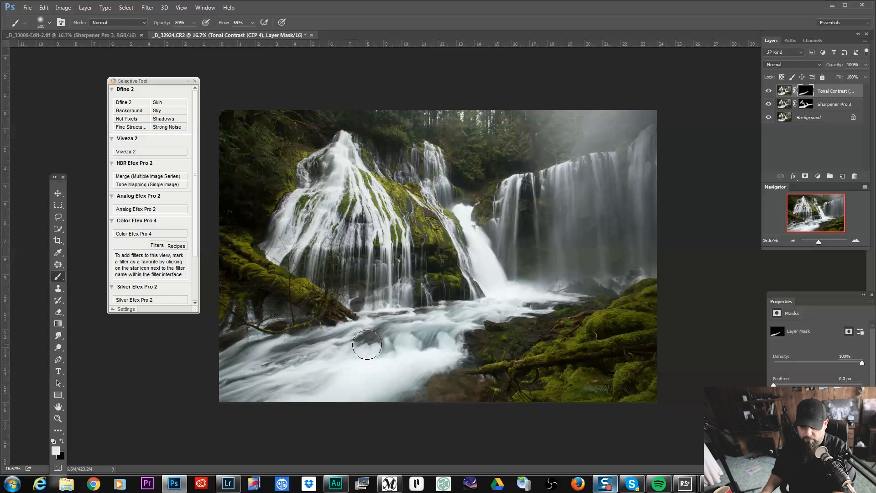
pyautogui.moveTo(367, 345); pyautogui.dragTo(474, 309)
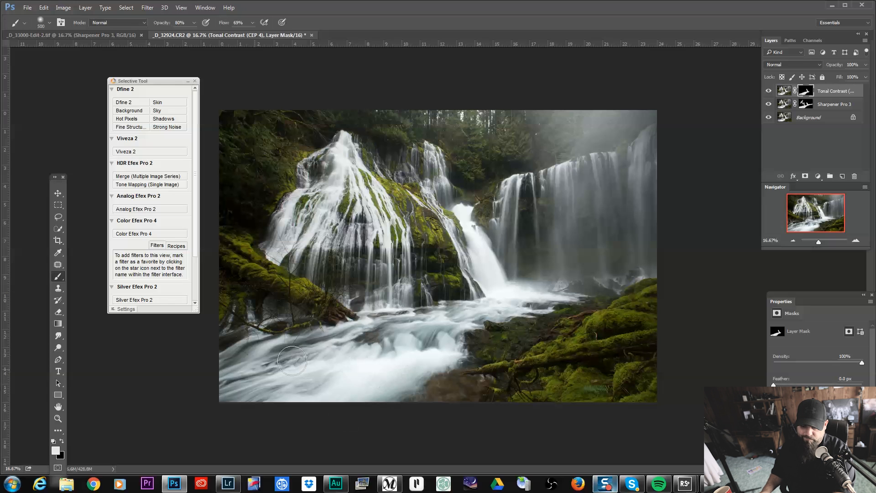
pyautogui.moveTo(292, 361); pyautogui.dragTo(439, 326)
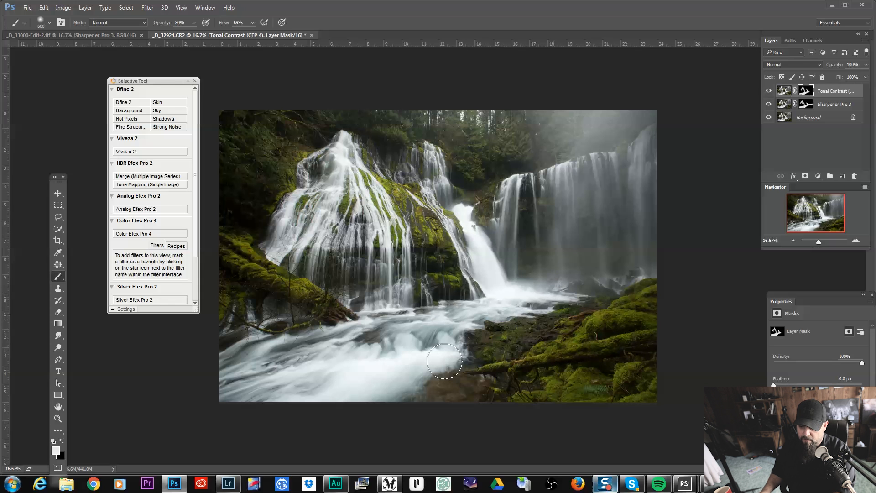
pyautogui.moveTo(444, 362); pyautogui.dragTo(247, 376)
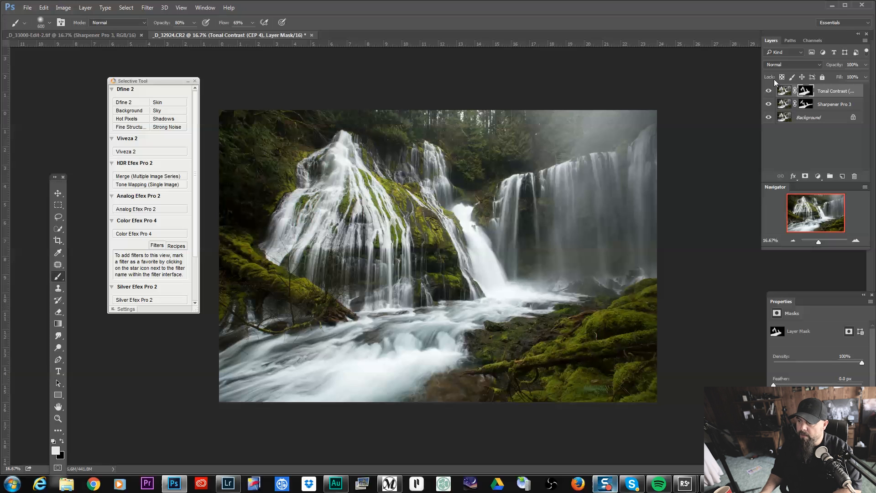
pyautogui.click(768, 90)
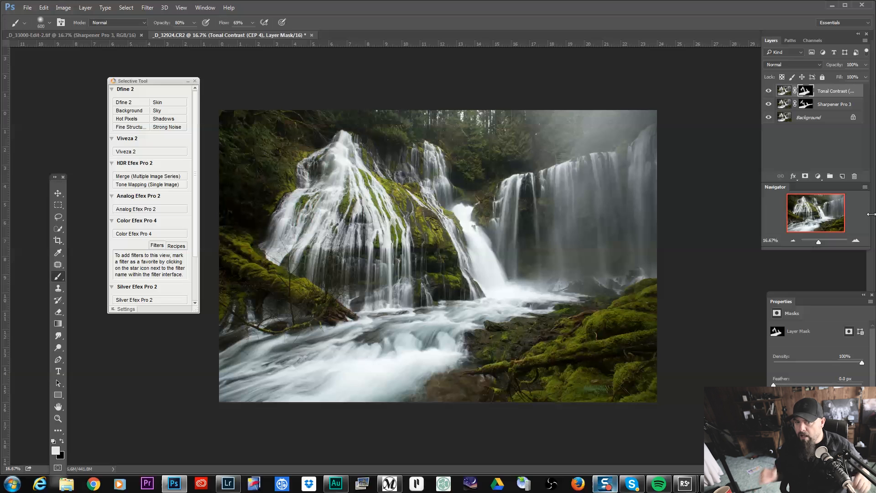
pyautogui.moveTo(196, 135)
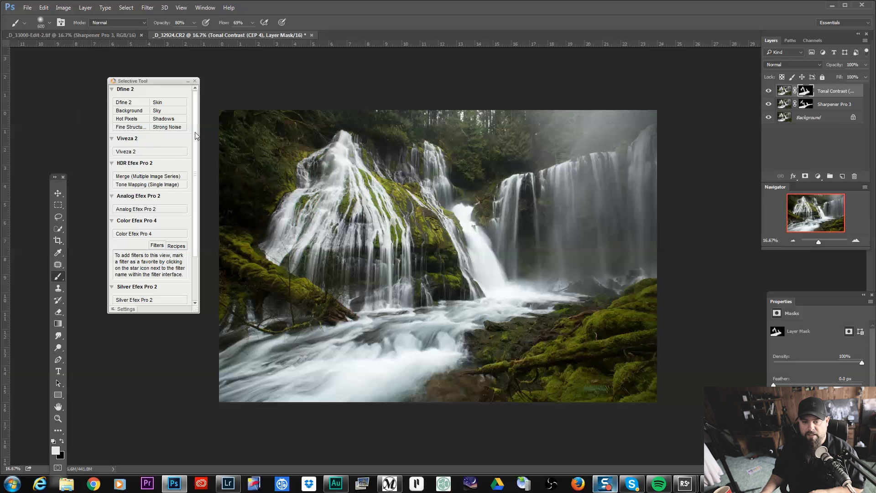
# - Start Color Efex Pro 4 on the new layer with Detail Extractor raised slightly to about 27%
pyautogui.scroll(-3)
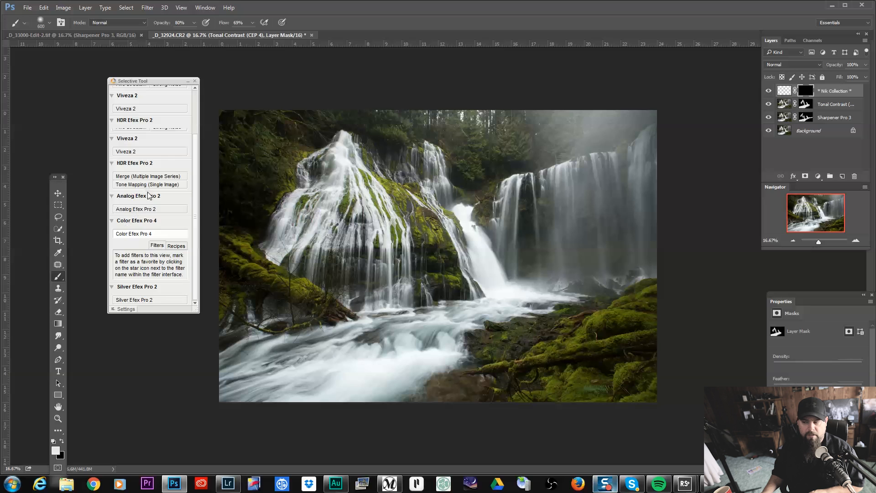
pyautogui.click(133, 233)
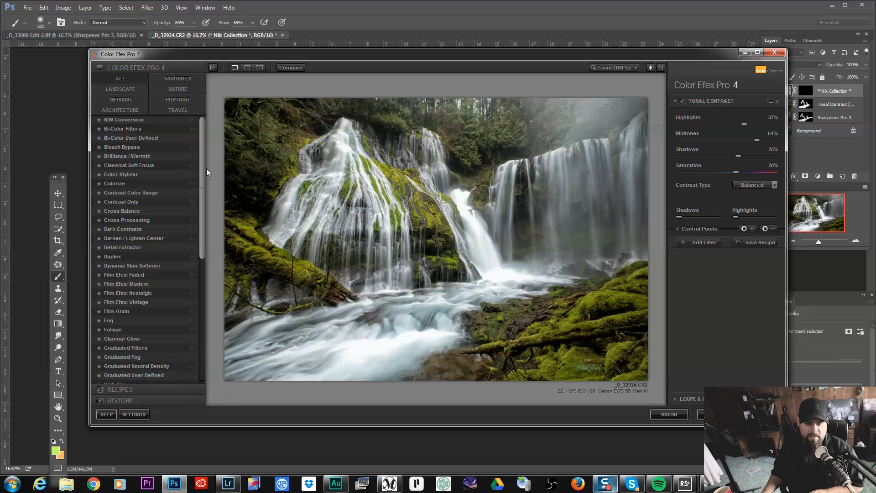
pyautogui.moveTo(122, 248)
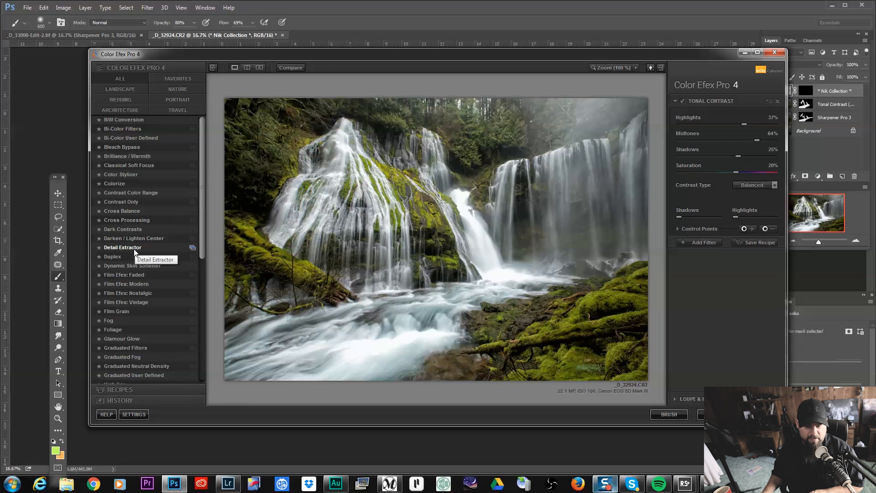
pyautogui.click(122, 248)
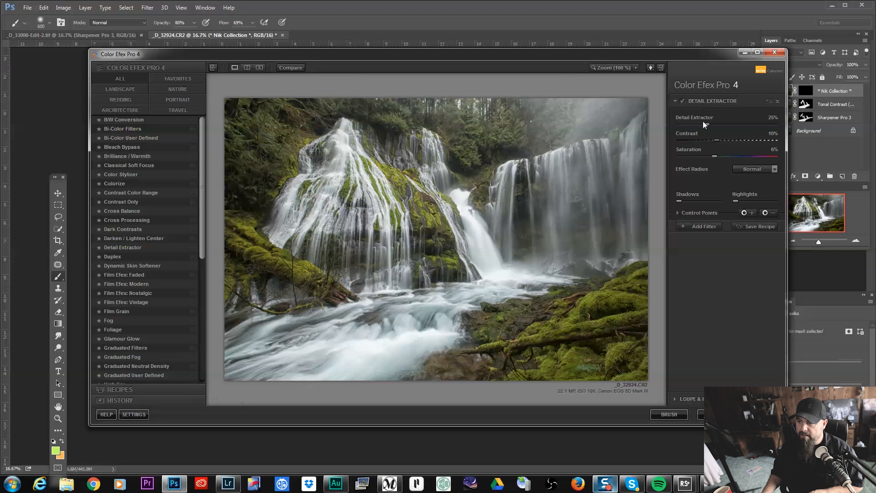
pyautogui.moveTo(715, 125); pyautogui.dragTo(723, 125)
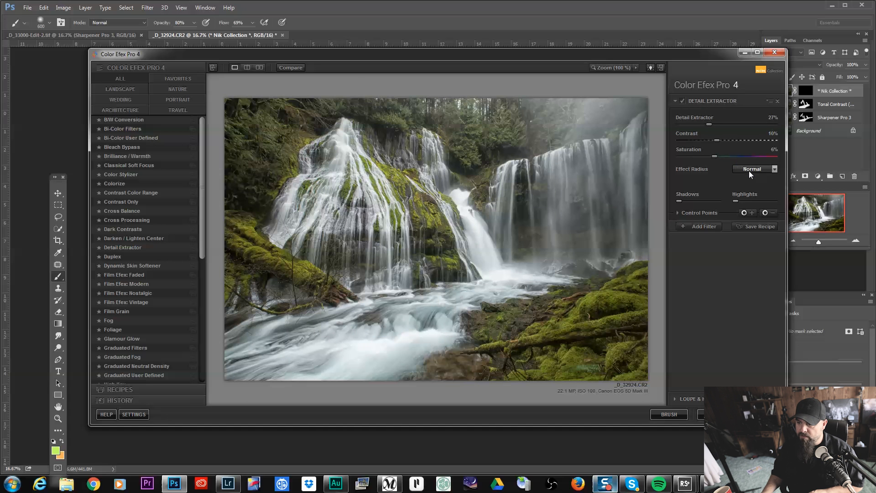
# - Compare Fine, Normal and Large effect radius and settle on Fine
pyautogui.click(755, 168)
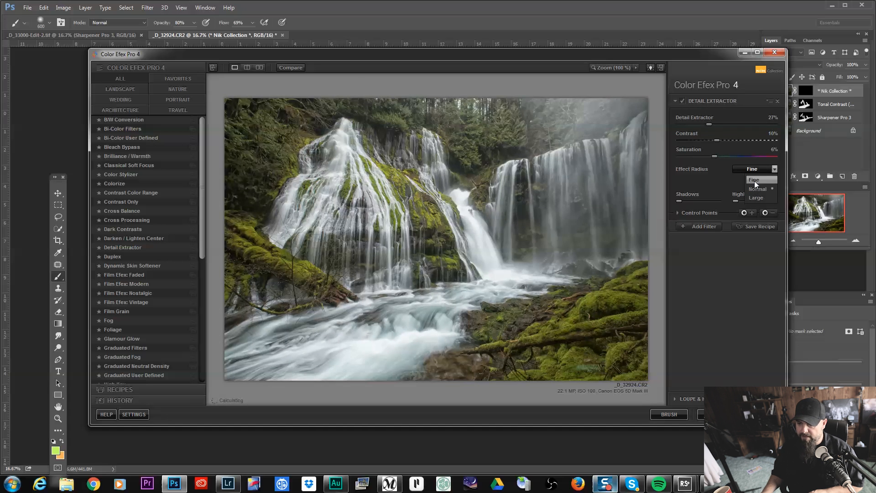
pyautogui.click(757, 188)
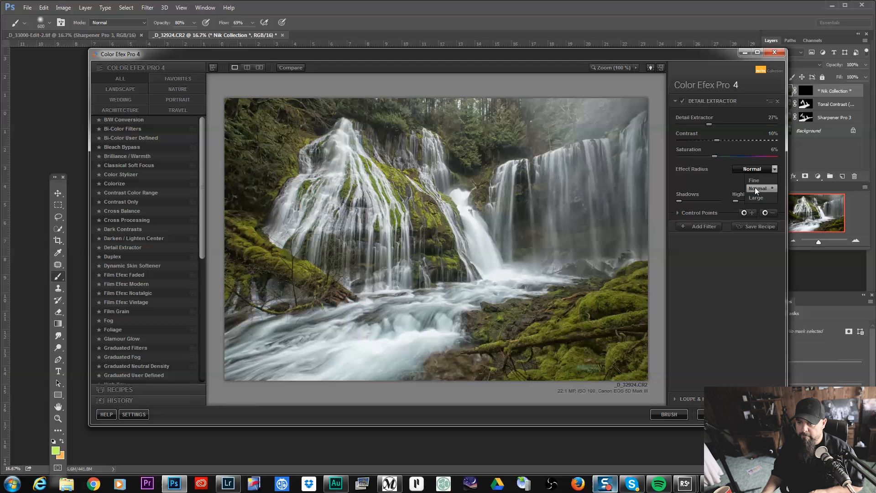
pyautogui.click(755, 197)
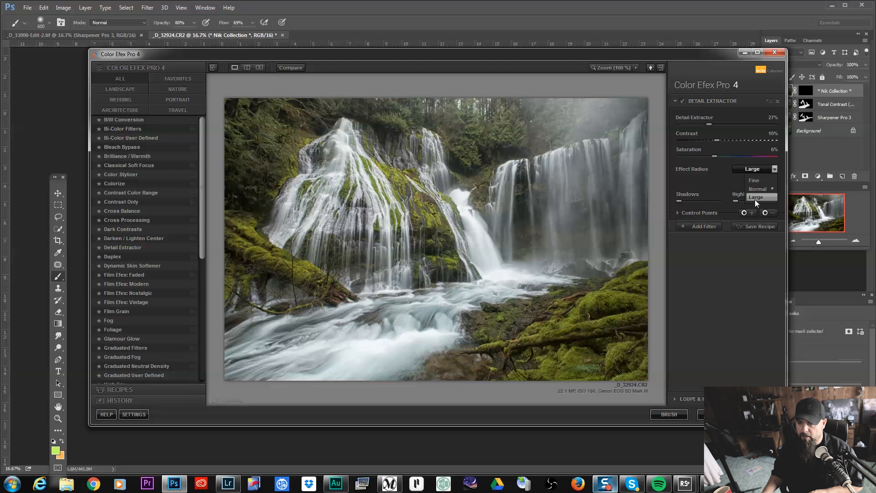
pyautogui.click(757, 188)
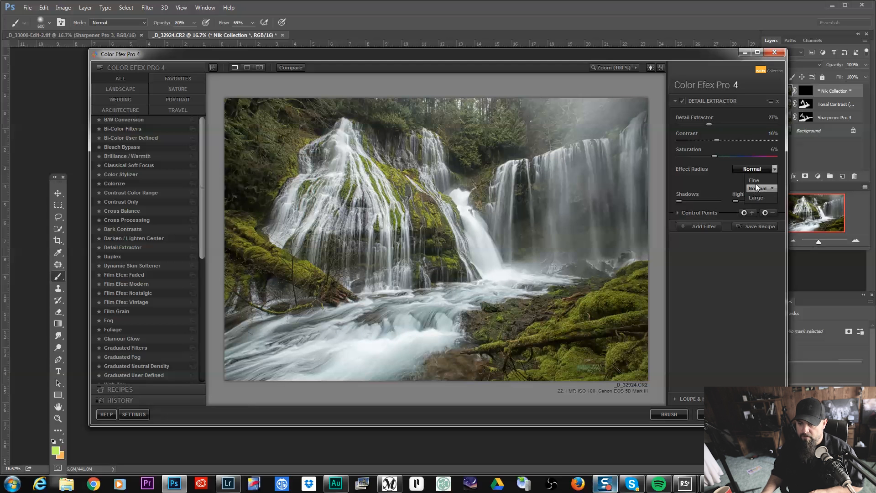
pyautogui.click(753, 180)
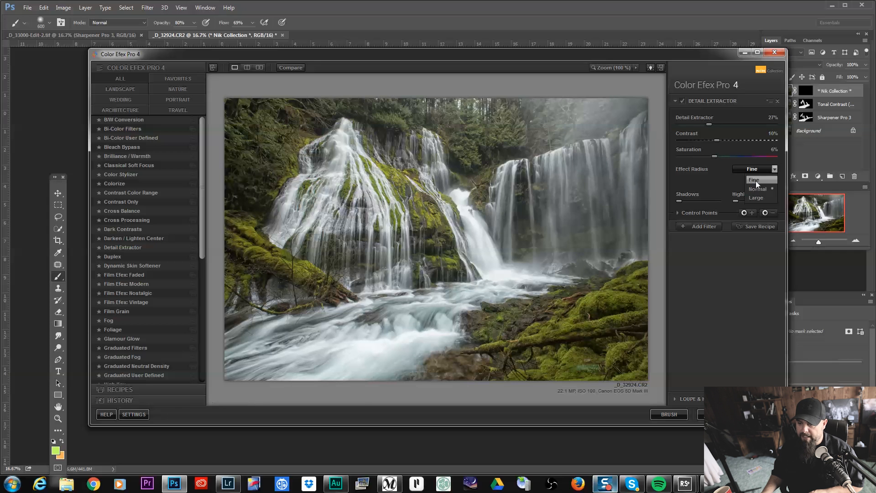
pyautogui.click(753, 179)
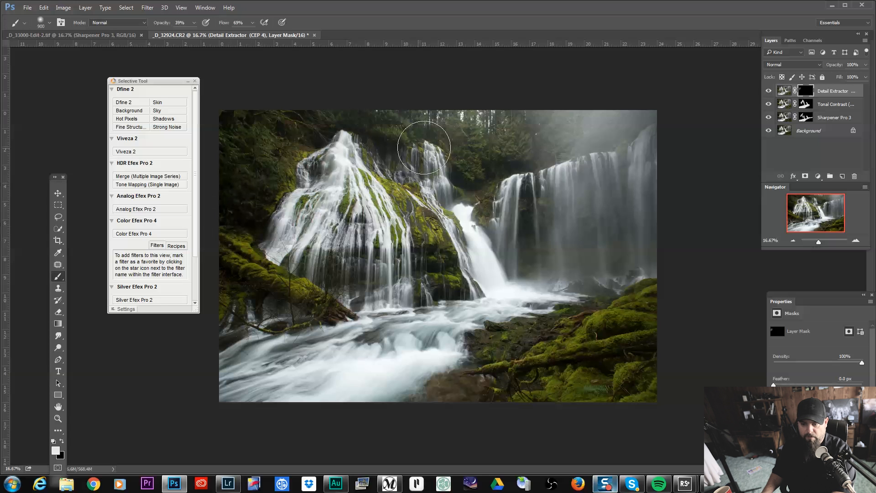
# - Paint detail into the upper cascade, the area between the falls and the foreground water, then start another Color Efex pass
pyautogui.moveTo(423, 146); pyautogui.dragTo(316, 275)
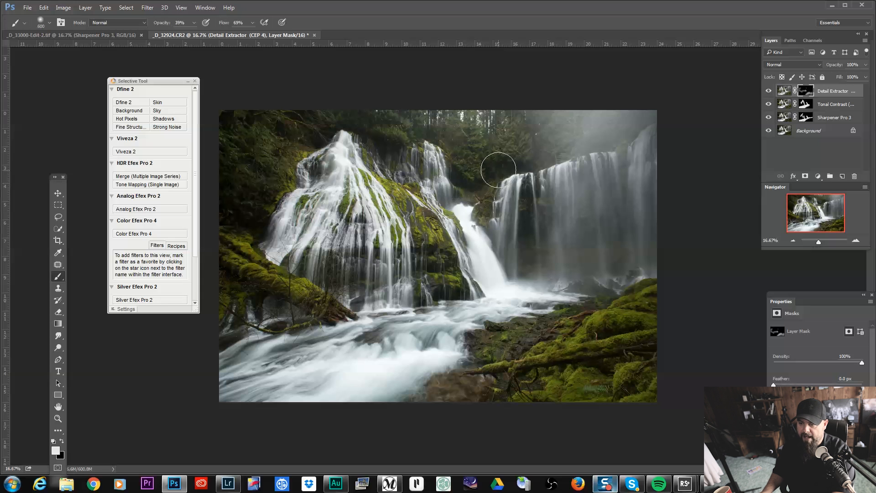
pyautogui.moveTo(498, 169); pyautogui.dragTo(352, 134)
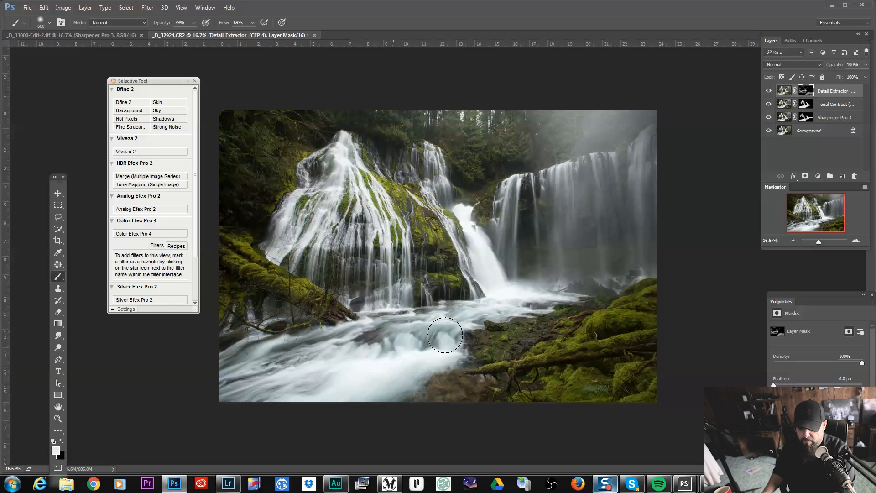
pyautogui.moveTo(445, 335); pyautogui.dragTo(419, 369)
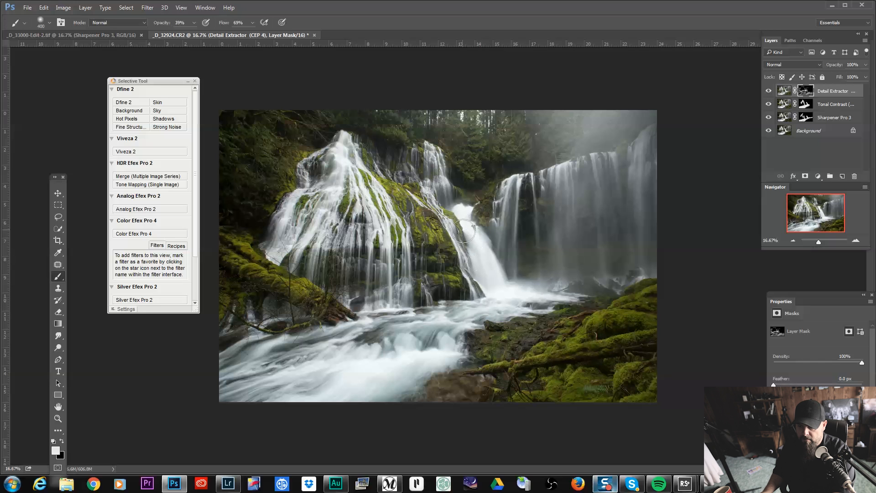
pyautogui.moveTo(345, 159)
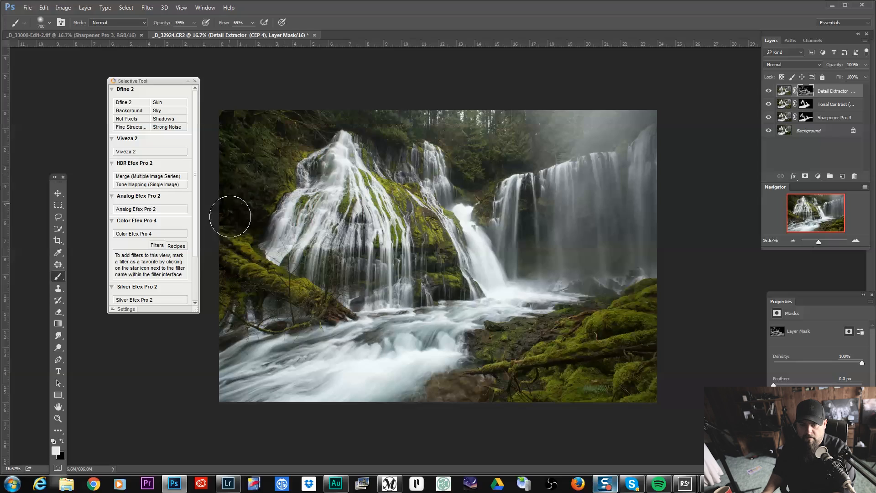
pyautogui.moveTo(683, 154)
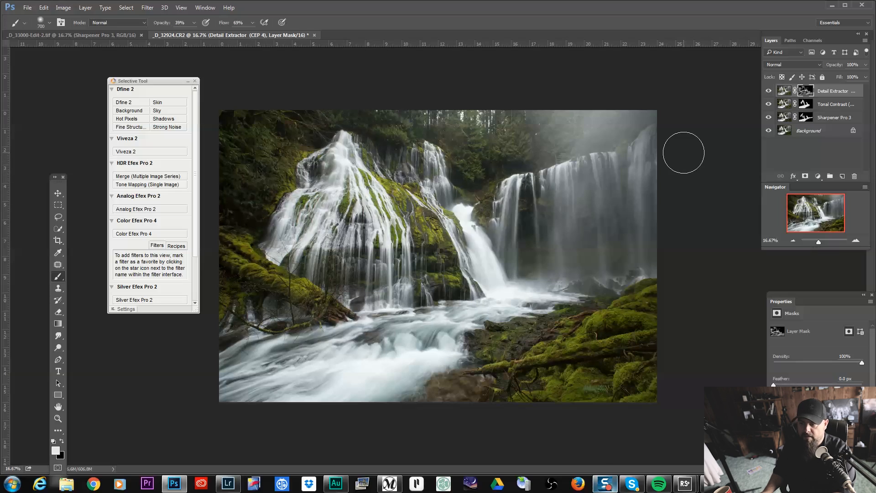
pyautogui.click(133, 233)
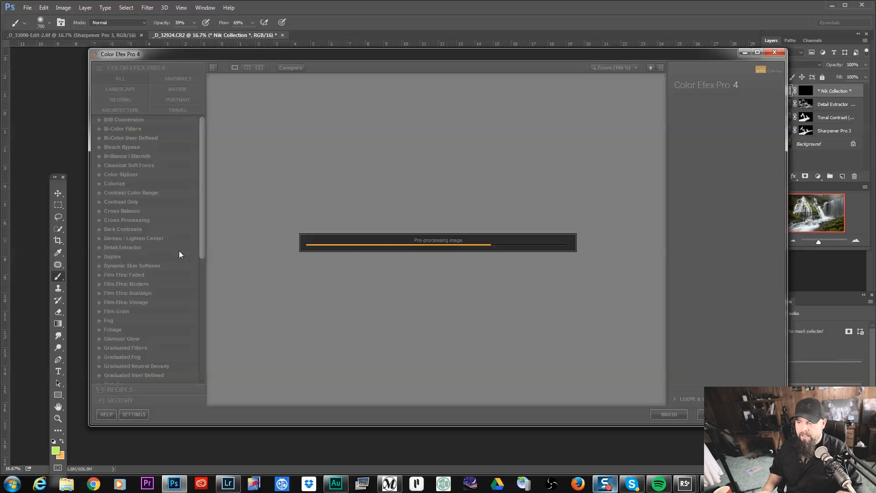
# - Apply the Fog filter and lower its intensity to about 17%
pyautogui.click(122, 247)
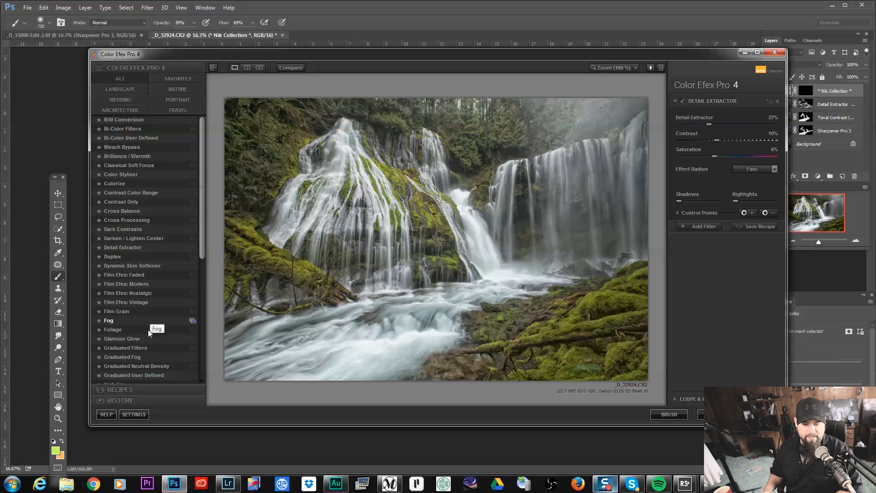
pyautogui.click(108, 320)
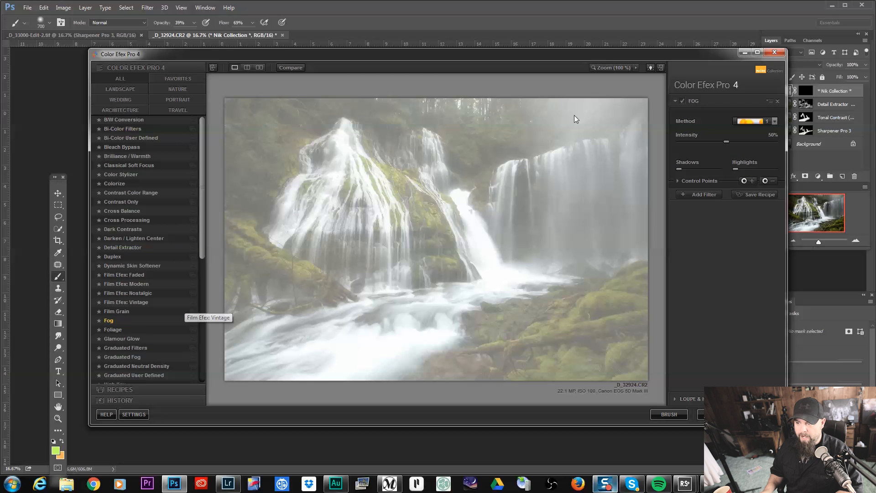
pyautogui.moveTo(727, 142); pyautogui.dragTo(710, 142)
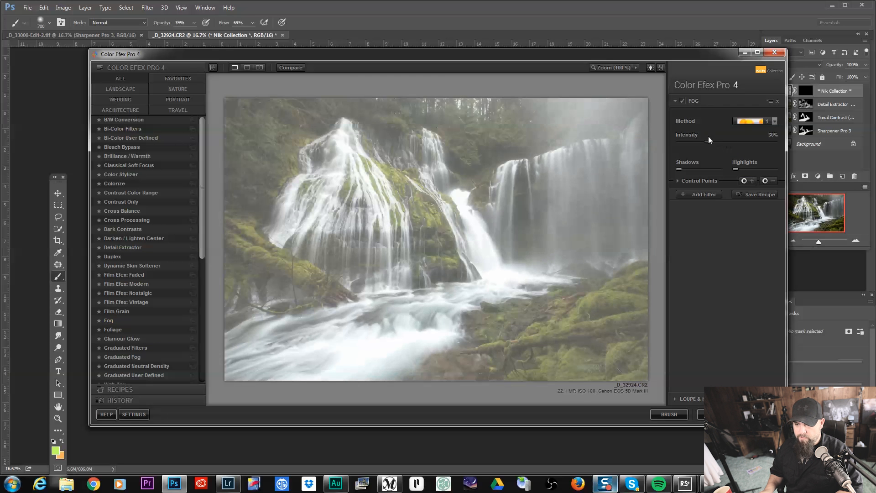
pyautogui.moveTo(710, 141); pyautogui.dragTo(706, 142)
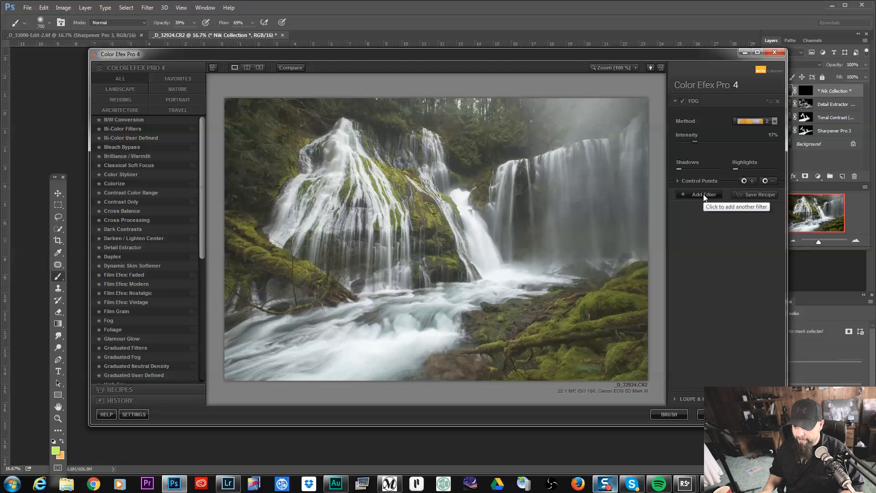
# - Stack a Glamour Glow filter with glow at about 49% and warmth raised to about 7%
pyautogui.click(702, 193)
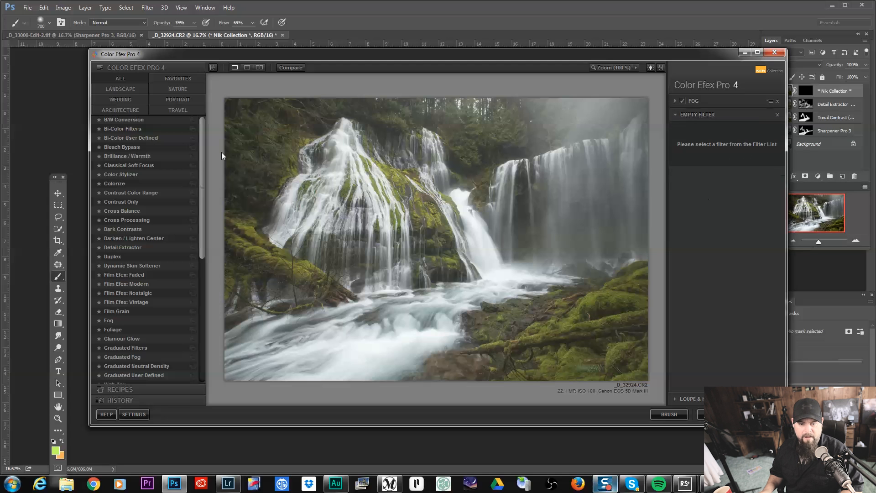
pyautogui.scroll(-3)
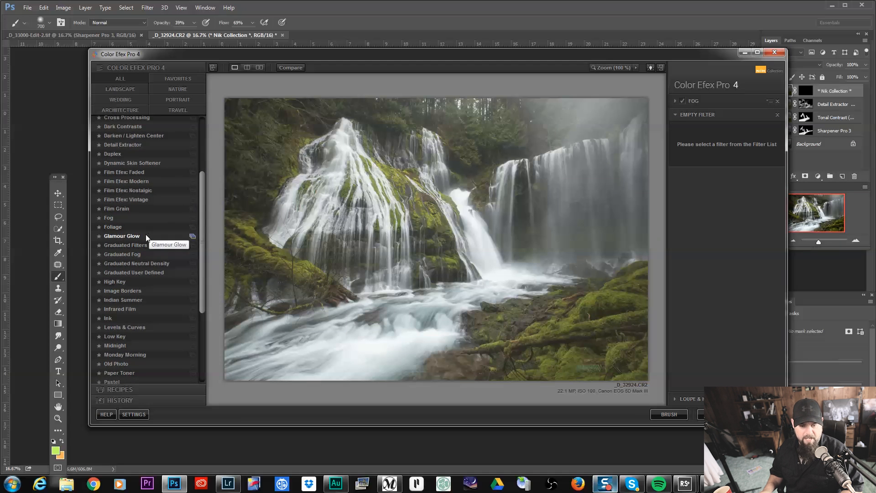
pyautogui.click(122, 236)
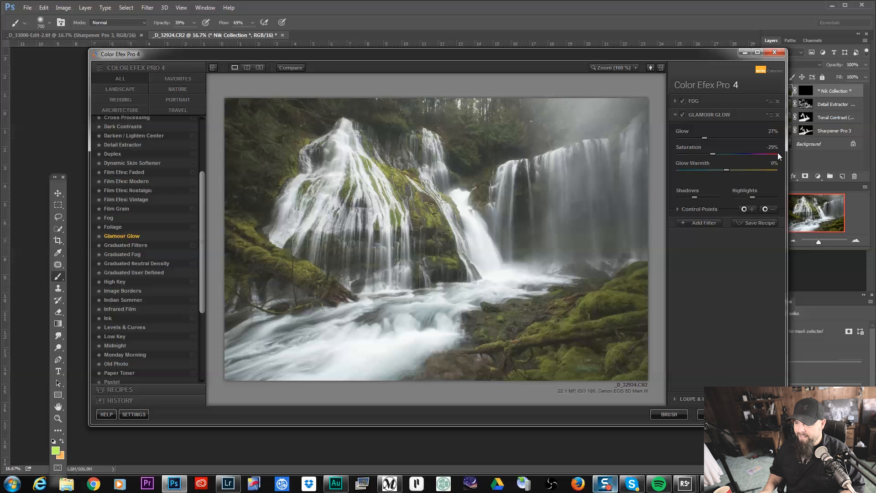
pyautogui.moveTo(705, 138); pyautogui.dragTo(721, 137)
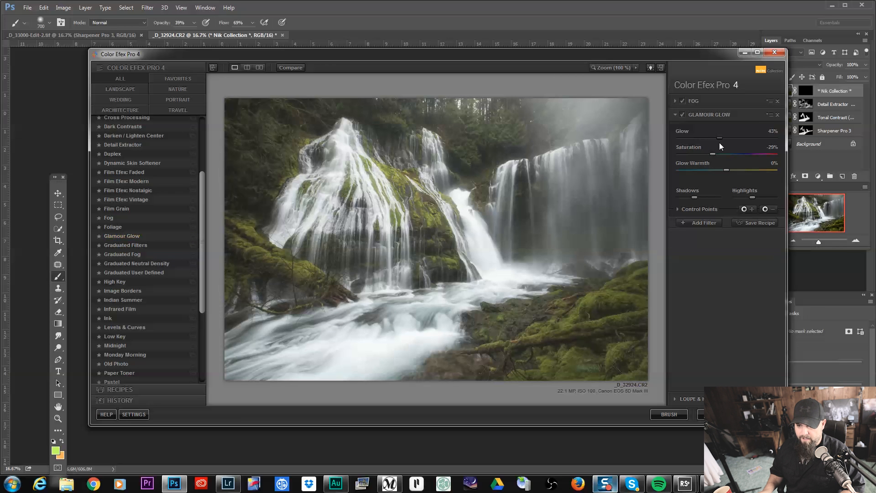
pyautogui.moveTo(720, 138); pyautogui.dragTo(725, 137)
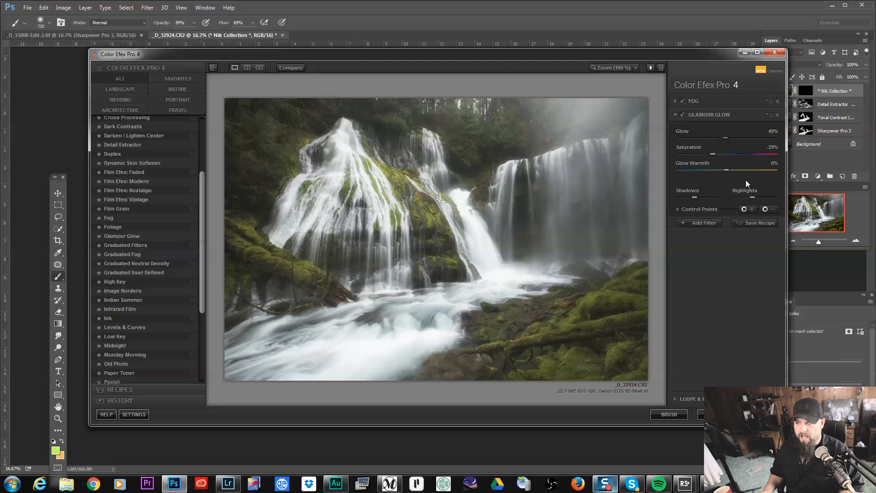
pyautogui.moveTo(731, 176)
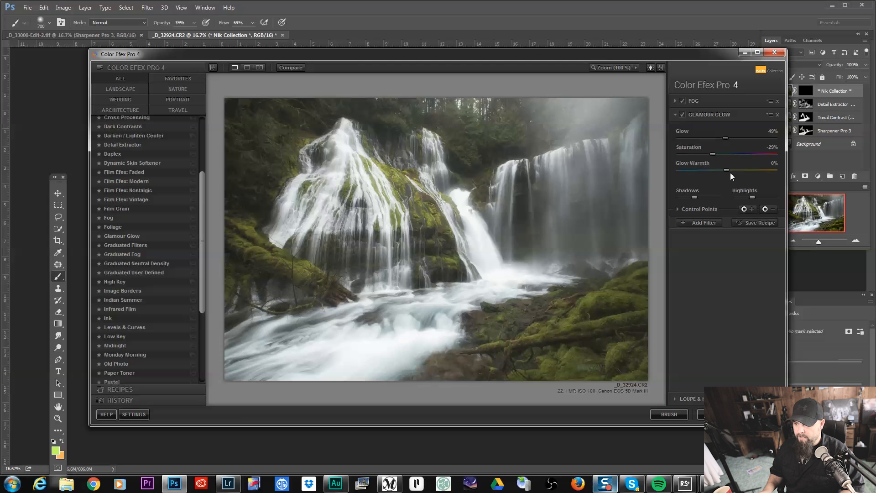
pyautogui.moveTo(726, 171); pyautogui.dragTo(732, 171)
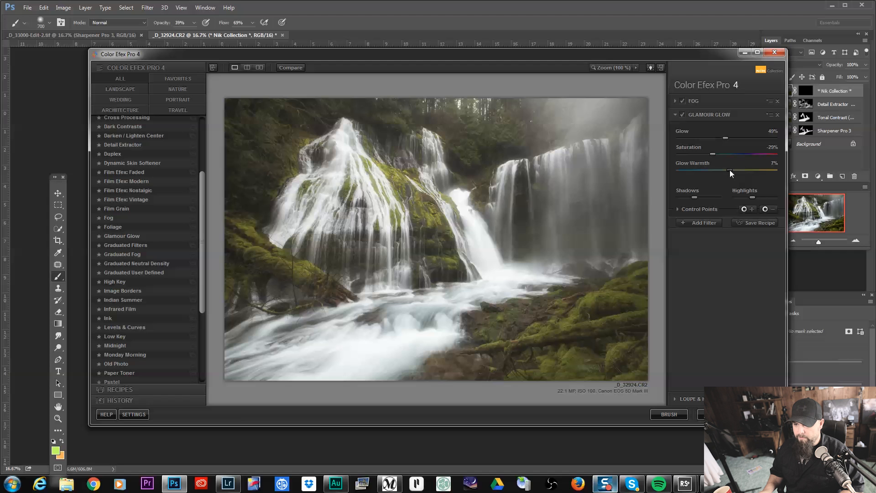
pyautogui.moveTo(726, 172); pyautogui.dragTo(742, 173)
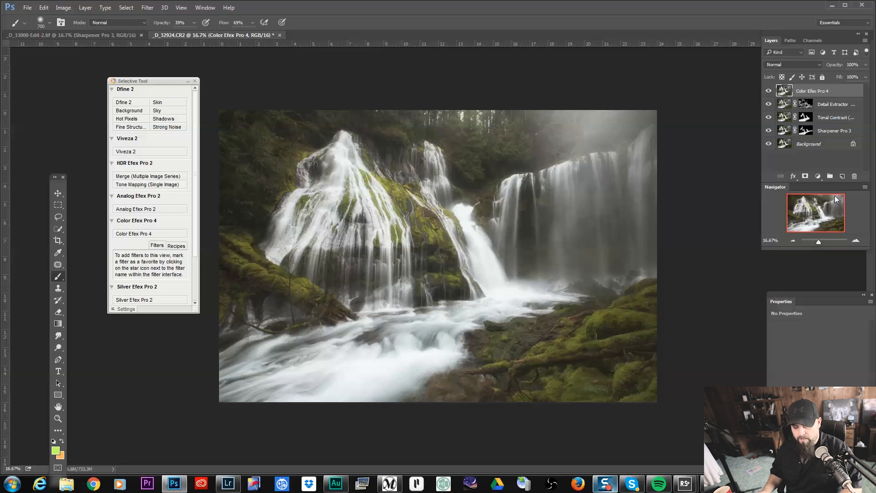
# - Mask the fog-and-glow layer to the upper-right mist and toggle its visibility to compare
pyautogui.click(805, 176)
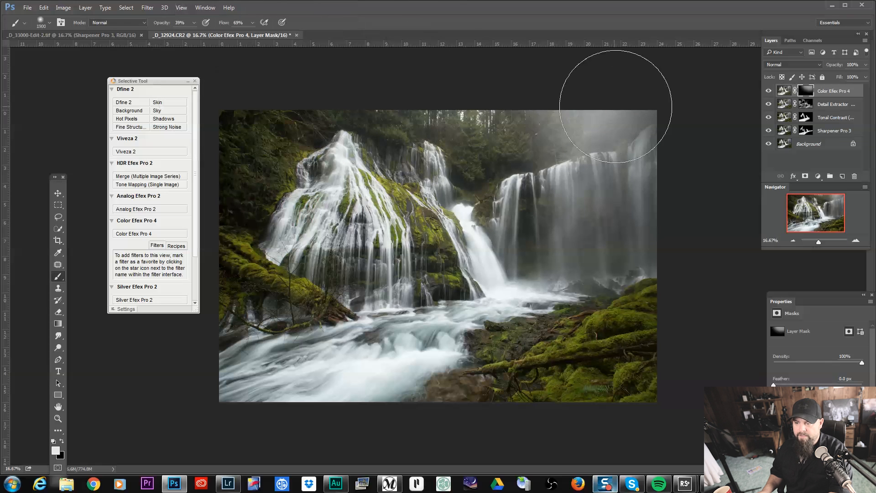
pyautogui.moveTo(425, 106)
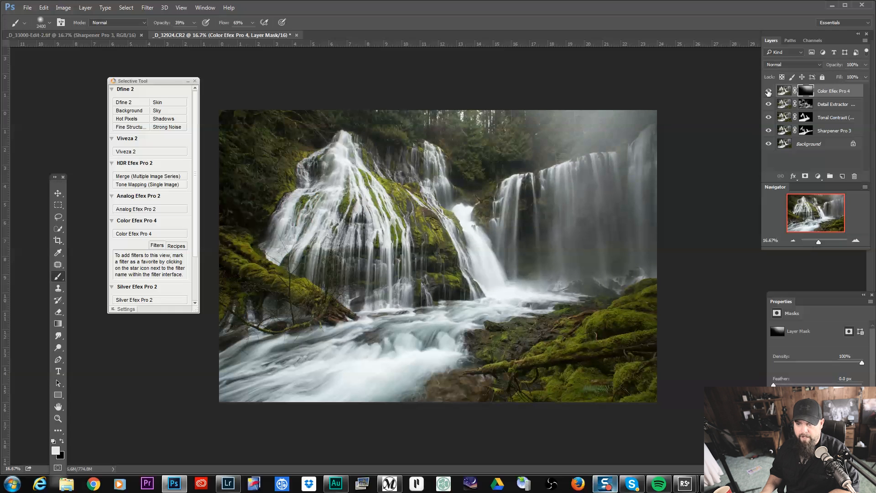
pyautogui.click(769, 90)
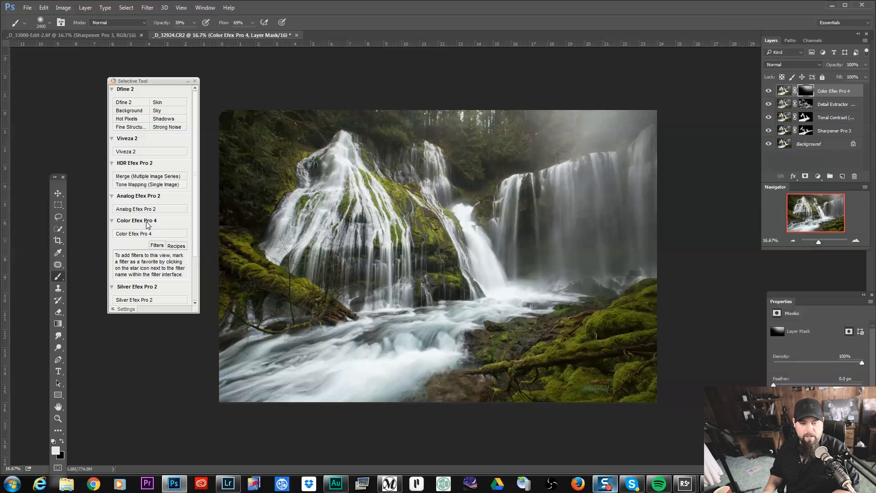
# - Launch Color Efex Pro 4 again and apply the Foliage filter to the photo
pyautogui.click(134, 232)
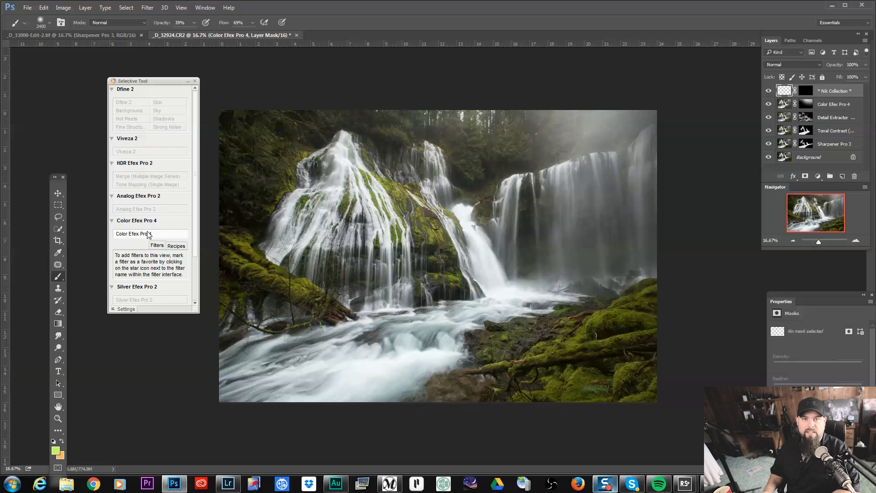
pyautogui.click(135, 233)
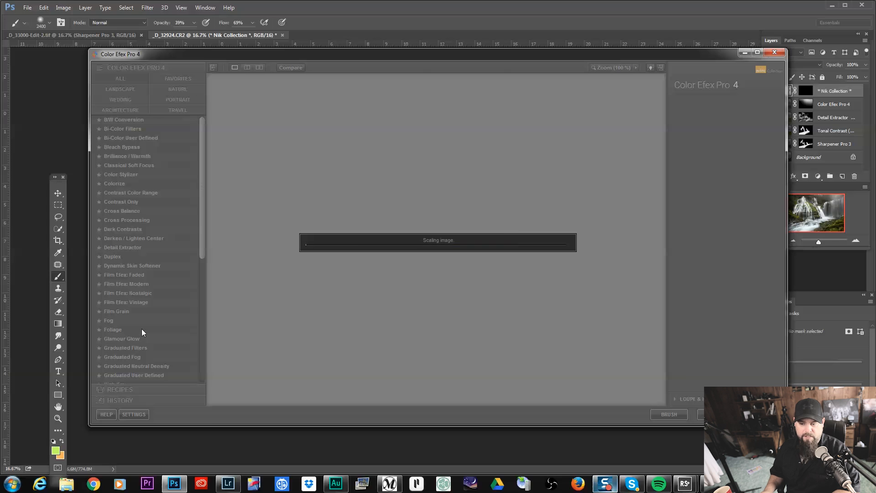
pyautogui.click(113, 329)
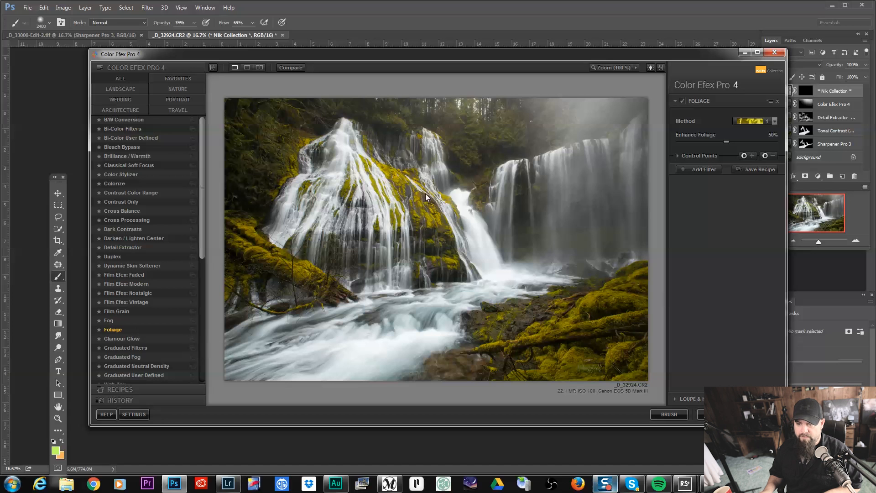
# - Switch Foliage to a greener method and set Enhance Foliage to about 66%
pyautogui.click(750, 121)
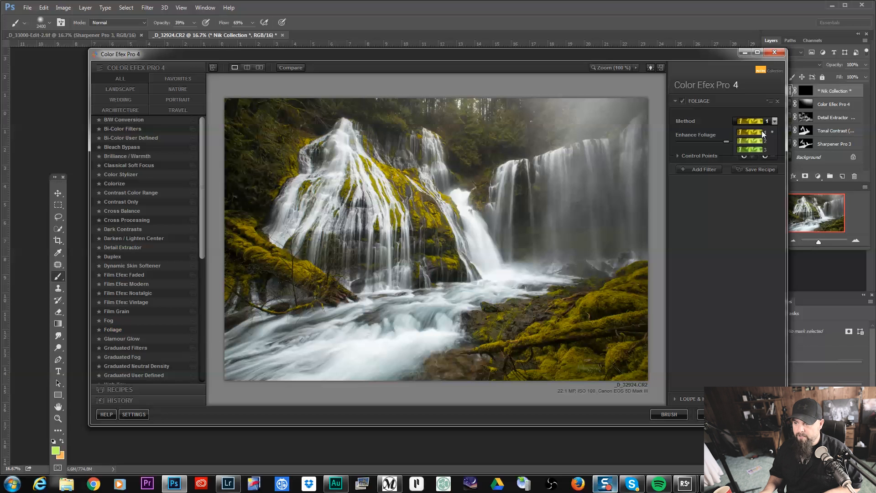
pyautogui.click(751, 134)
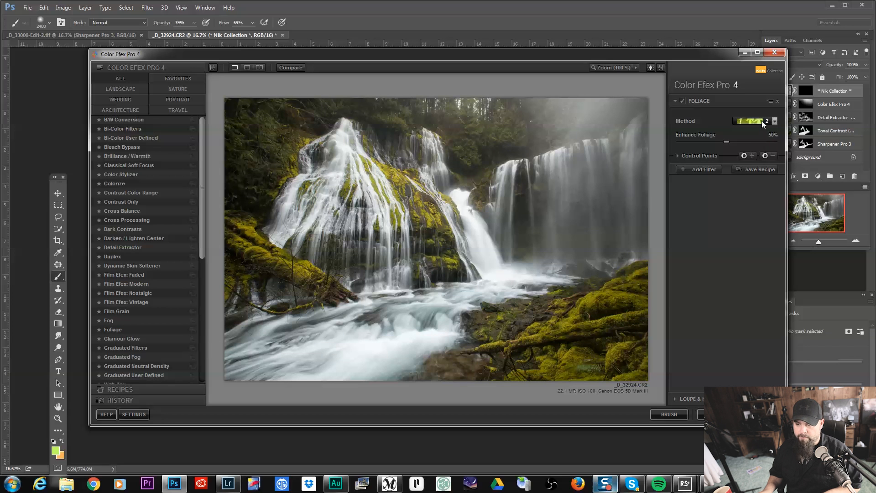
pyautogui.click(774, 120)
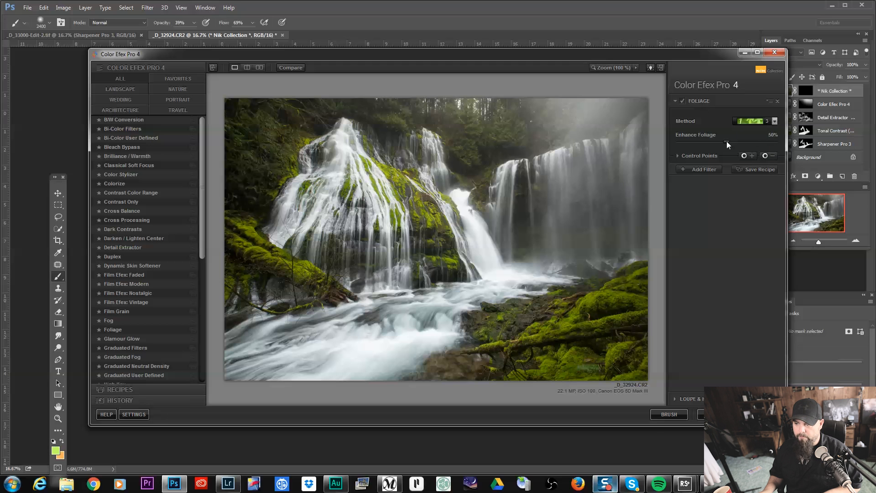
pyautogui.moveTo(732, 143); pyautogui.dragTo(754, 142)
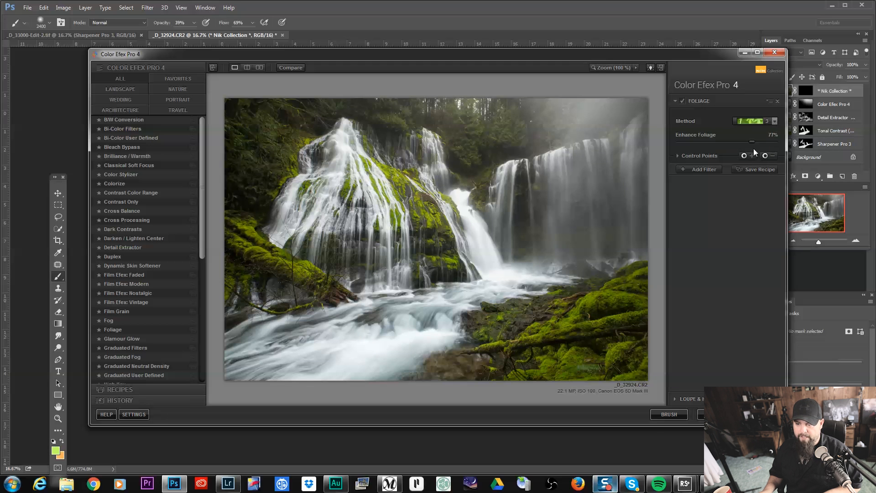
pyautogui.moveTo(751, 141); pyautogui.dragTo(740, 141)
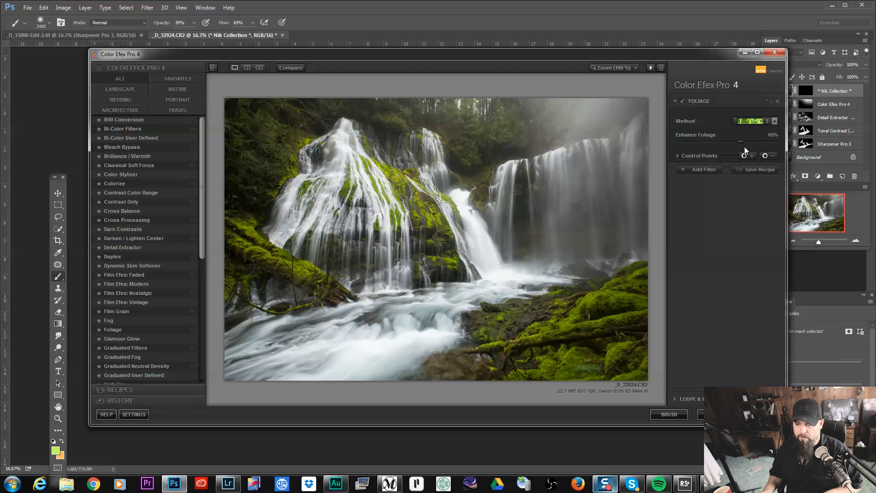
pyautogui.moveTo(741, 141); pyautogui.dragTo(738, 140)
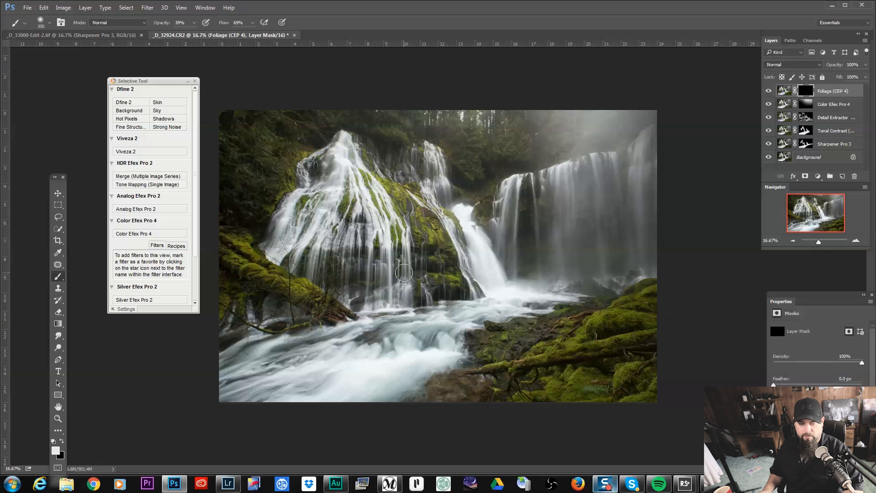
pyautogui.moveTo(607, 318)
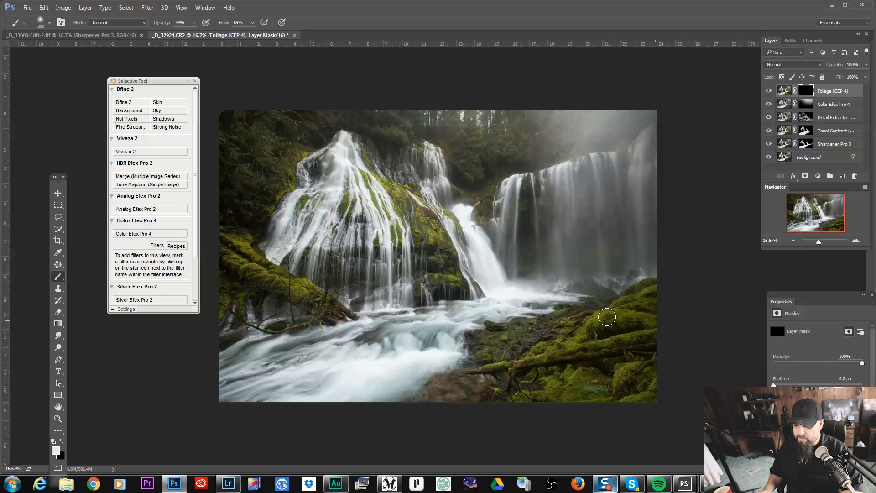